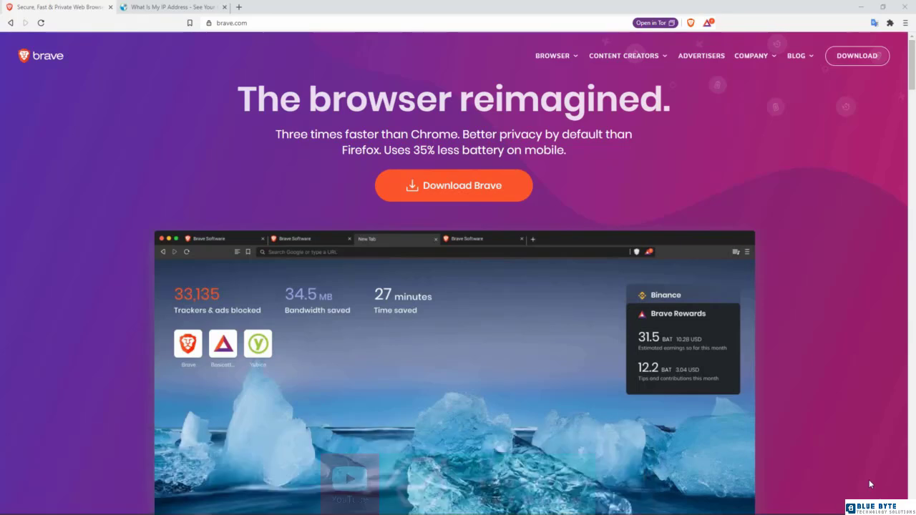
{"action": "mouse_move", "coordinate": [725, 153]}
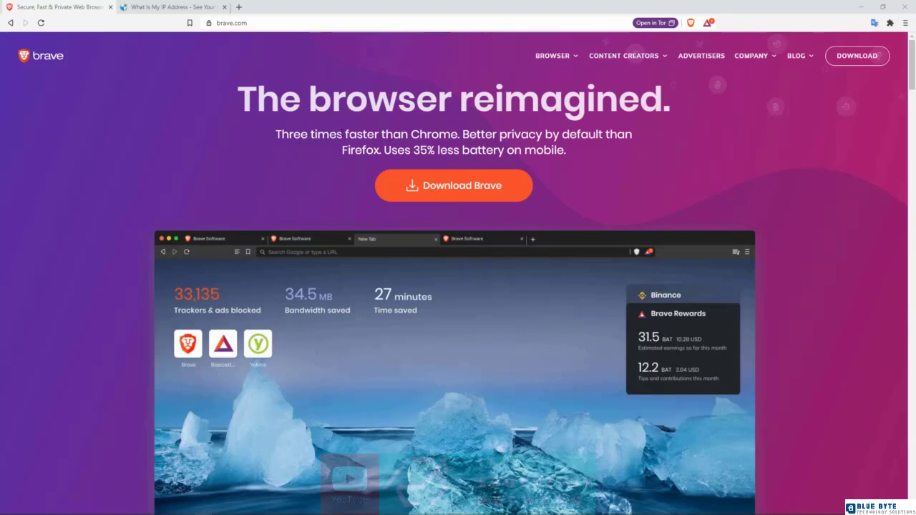
{"action": "mouse_move", "coordinate": [569, 147]}
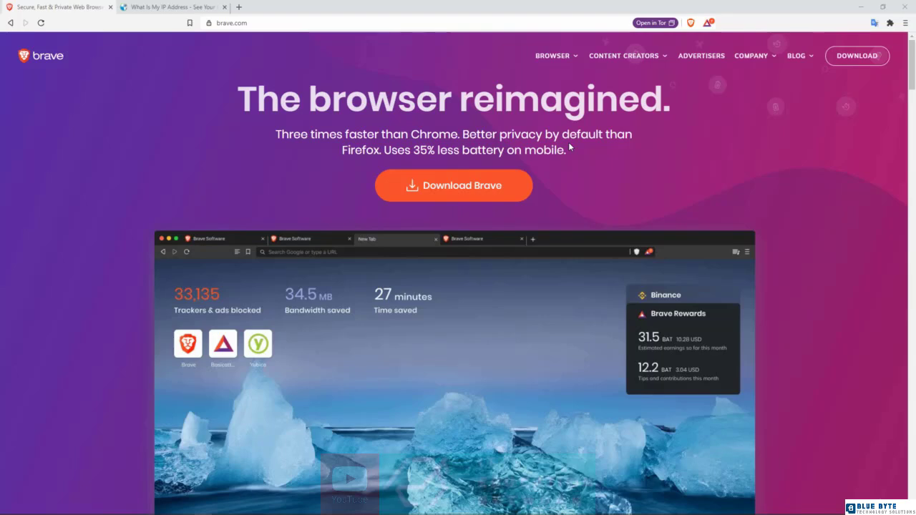
{"action": "mouse_move", "coordinate": [229, 42]}
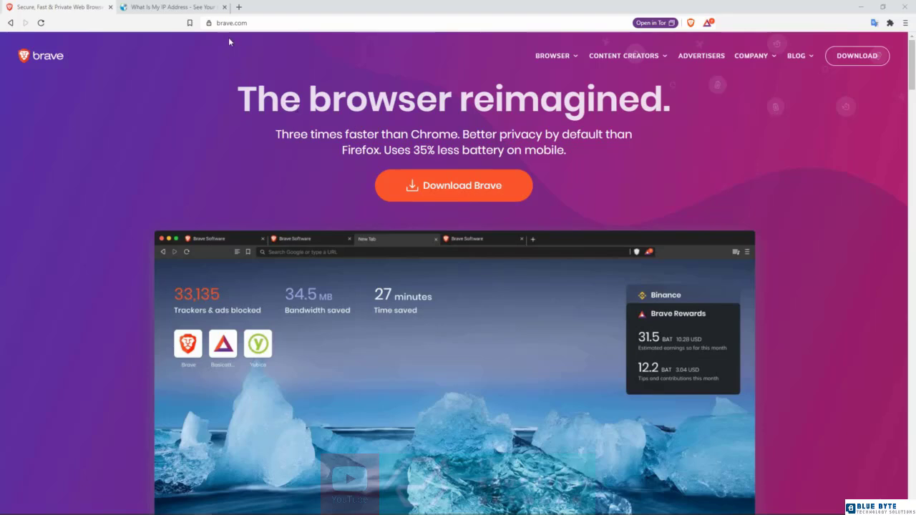
{"action": "mouse_move", "coordinate": [501, 85]}
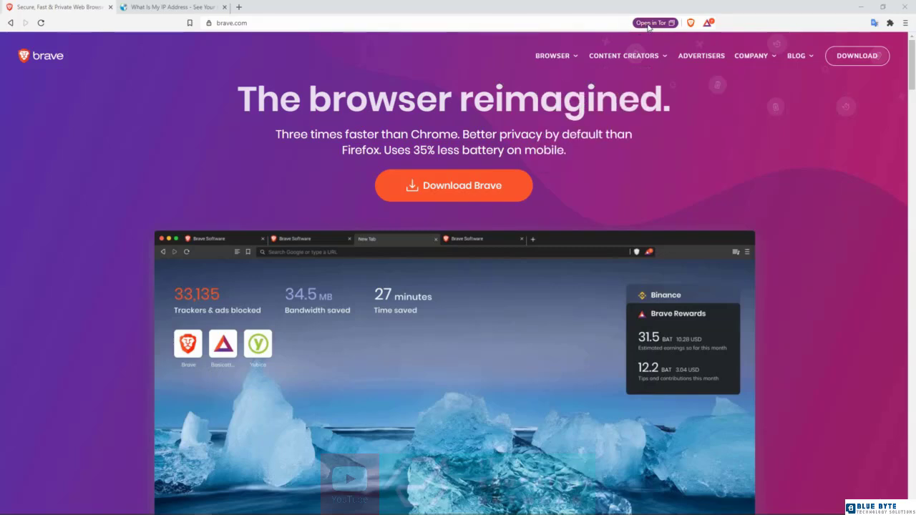
{"action": "mouse_move", "coordinate": [664, 31]}
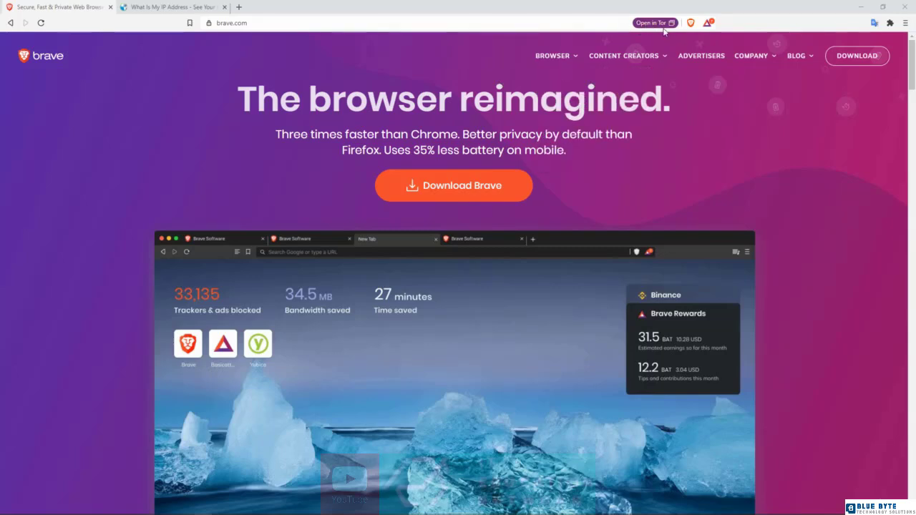
{"action": "mouse_move", "coordinate": [656, 23]}
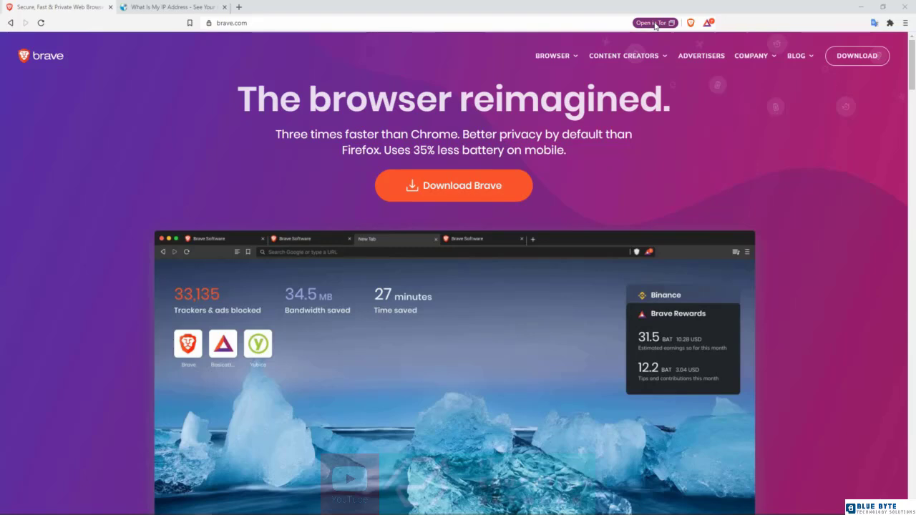
Open a new private window routed through Tor from the Brave main menu
{"action": "left_click", "coordinate": [905, 23]}
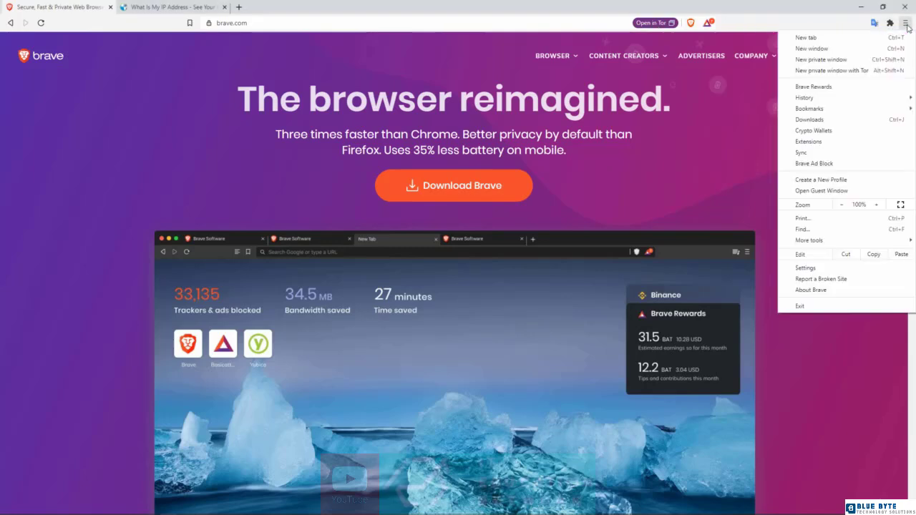
{"action": "mouse_move", "coordinate": [821, 70]}
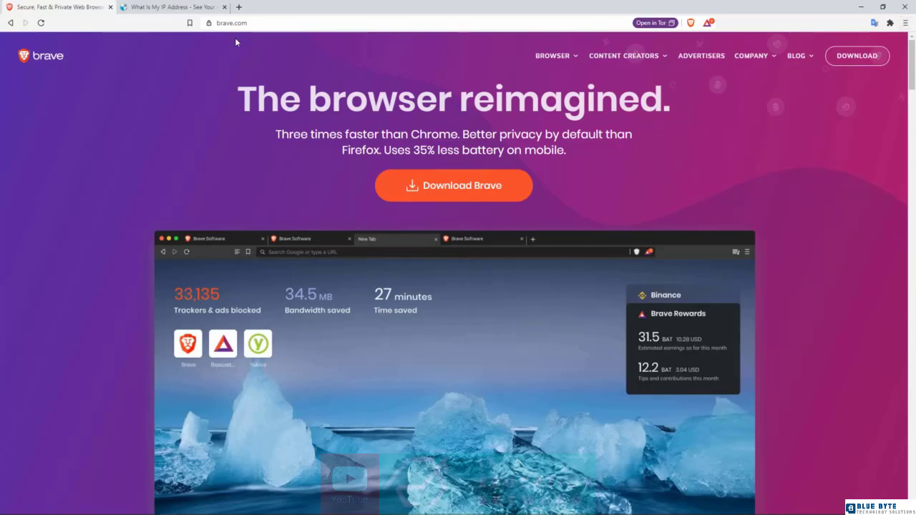
{"action": "left_click", "coordinate": [172, 6]}
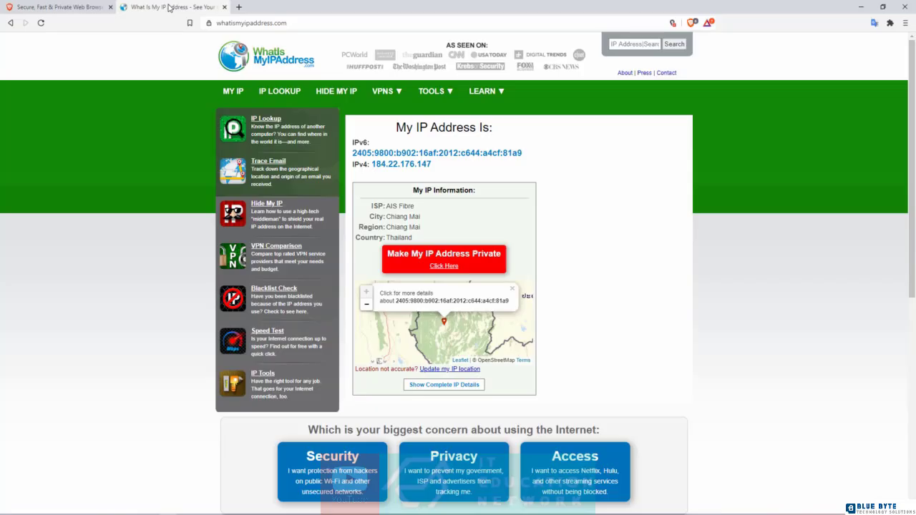
{"action": "mouse_move", "coordinate": [203, 54]}
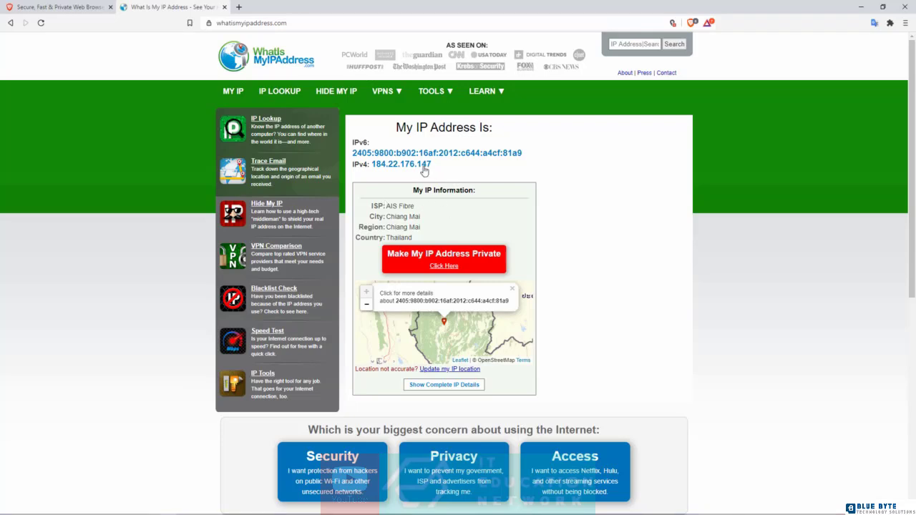
{"action": "mouse_move", "coordinate": [400, 237]}
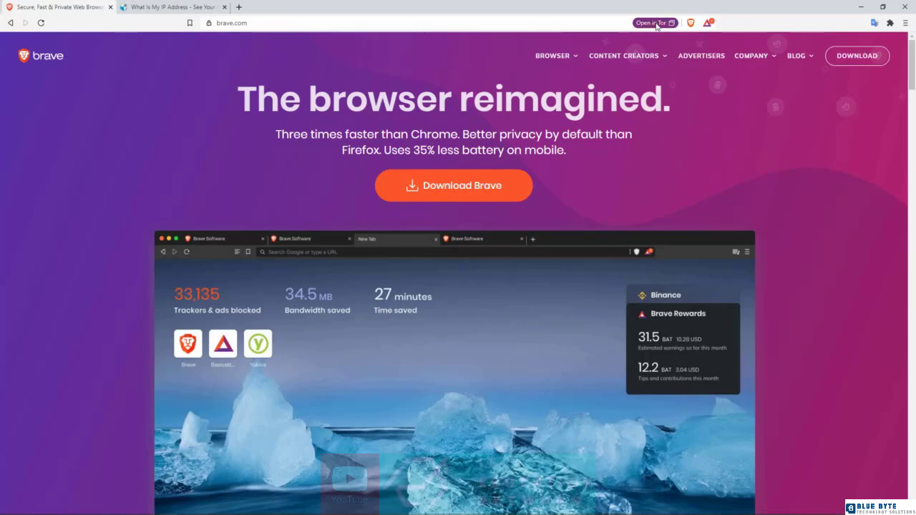
{"action": "left_click", "coordinate": [651, 23]}
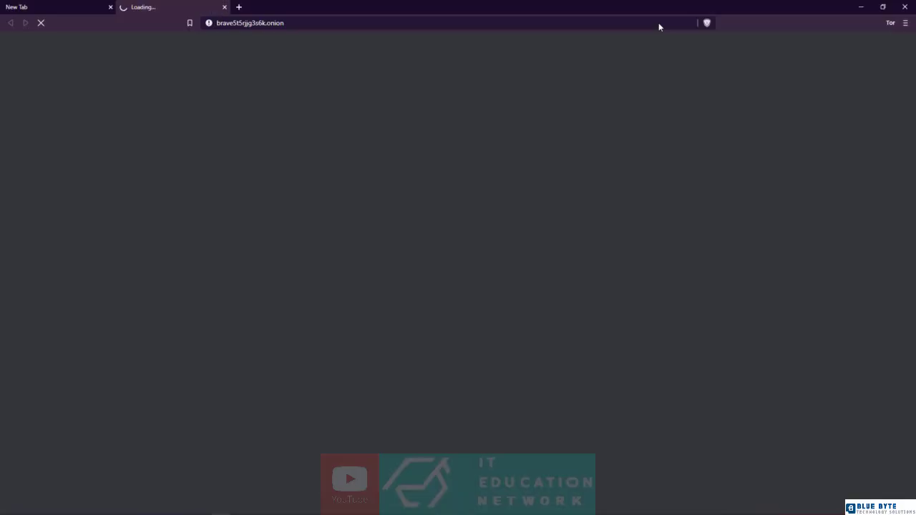
{"action": "mouse_move", "coordinate": [112, 7]}
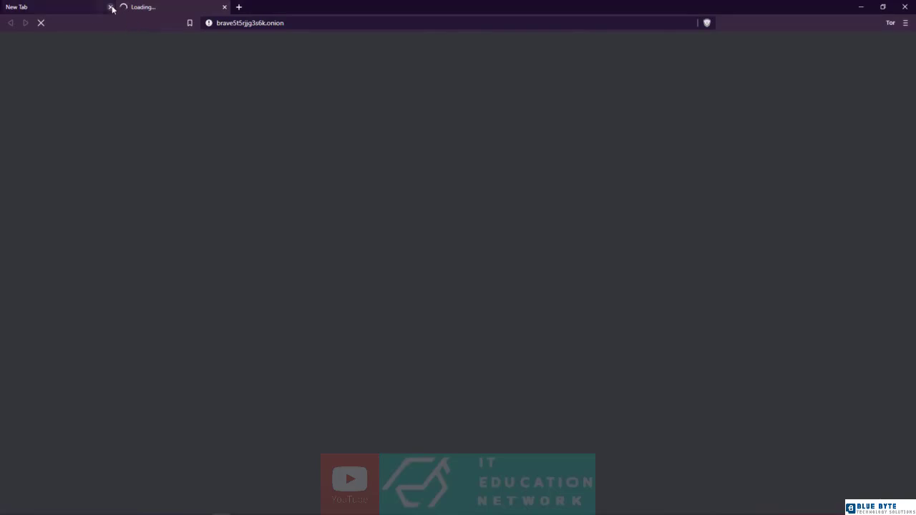
Close the empty new tab and search 'what is my ip address' from the address bar
{"action": "left_click", "coordinate": [111, 7]}
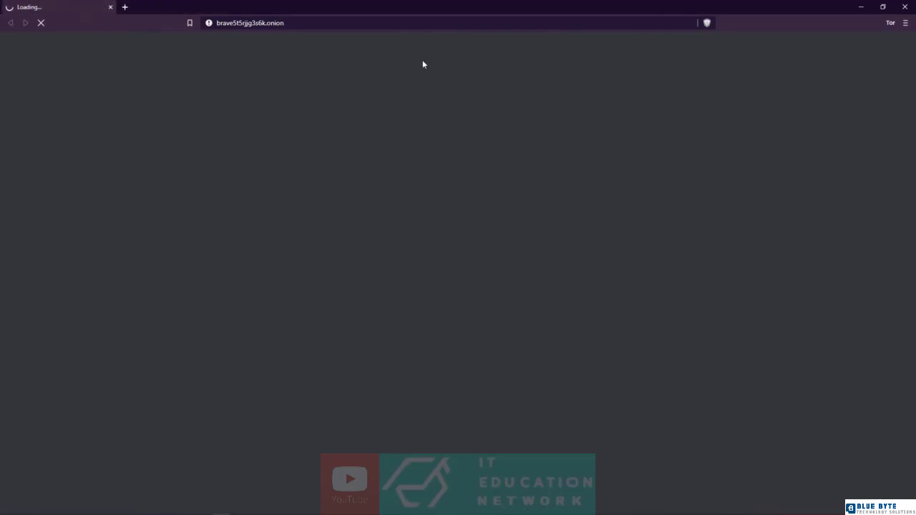
{"action": "mouse_move", "coordinate": [472, 175]}
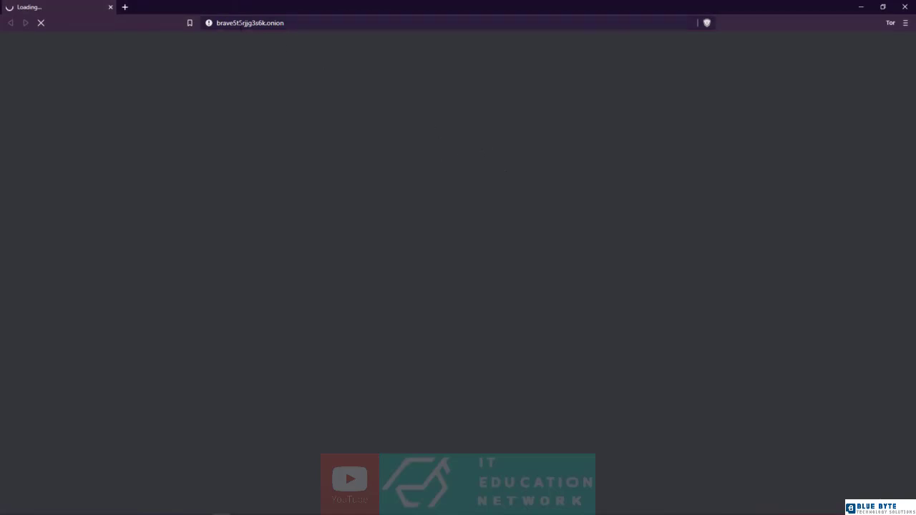
{"action": "left_click", "coordinate": [249, 23]}
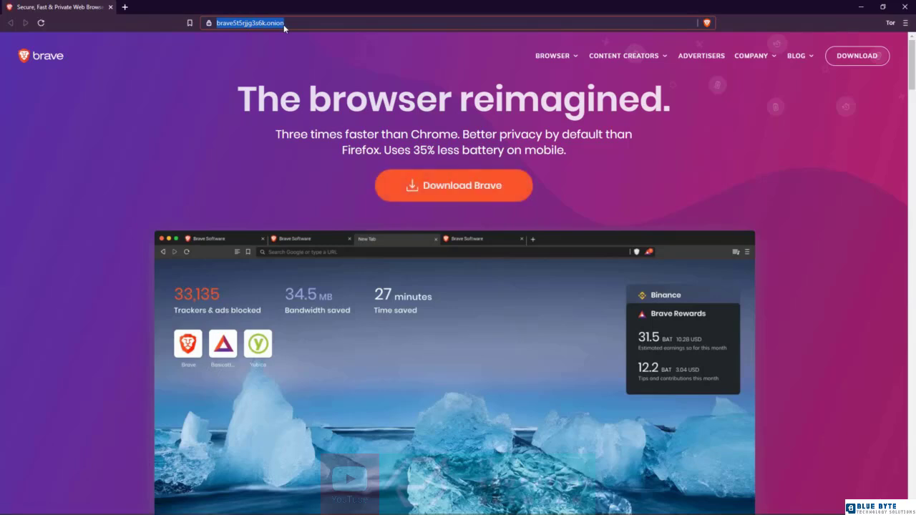
{"action": "type", "text": "what is my ip address"}
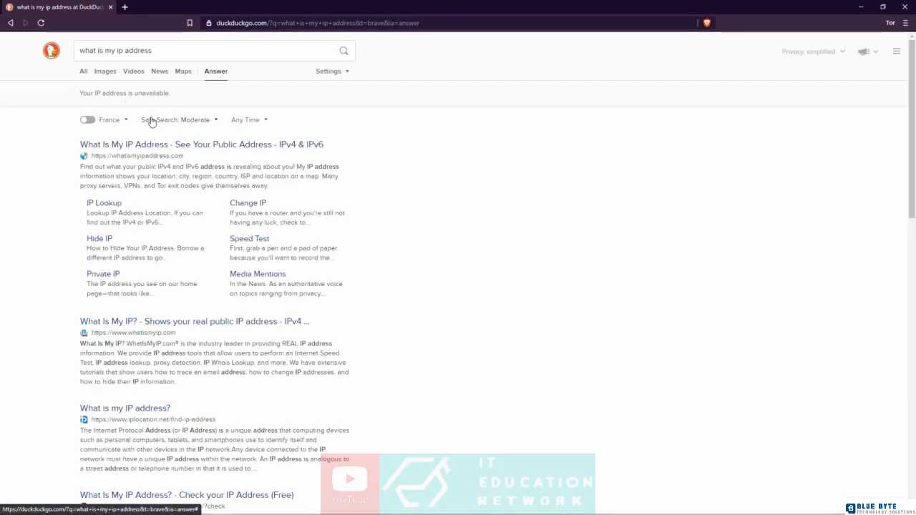
Open the whatismyipaddress.com result, landing on its security check page
{"action": "left_click", "coordinate": [201, 143]}
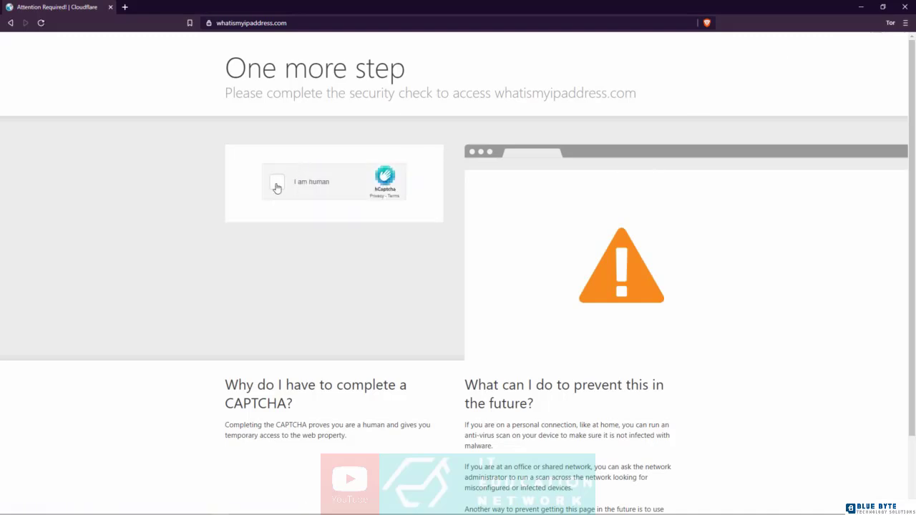
Confirm 'I am human' and select the first set of bicycle images, moving to the next set
{"action": "left_click", "coordinate": [278, 180]}
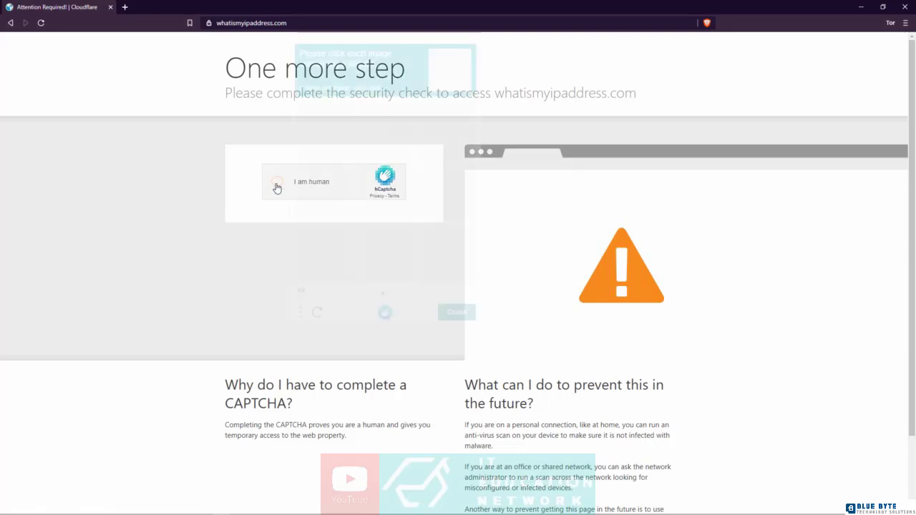
{"action": "left_click", "coordinate": [278, 180]}
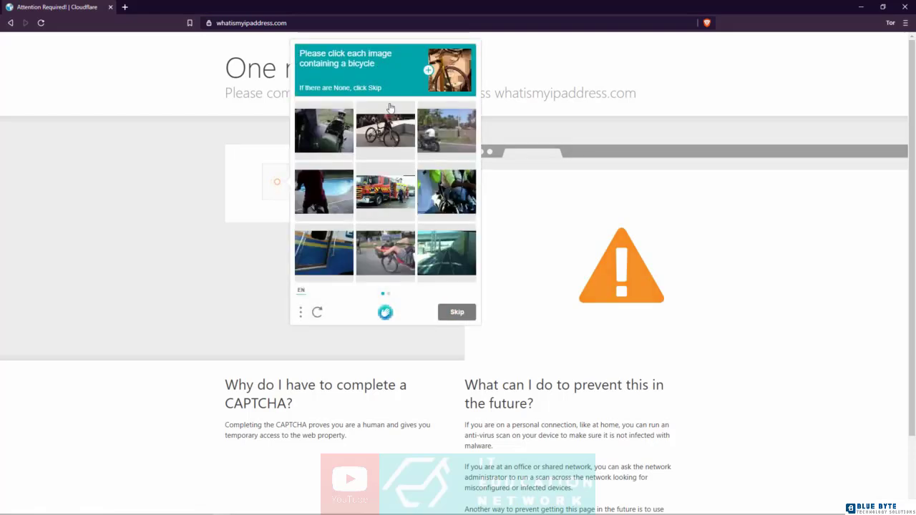
{"action": "left_click", "coordinate": [385, 130]}
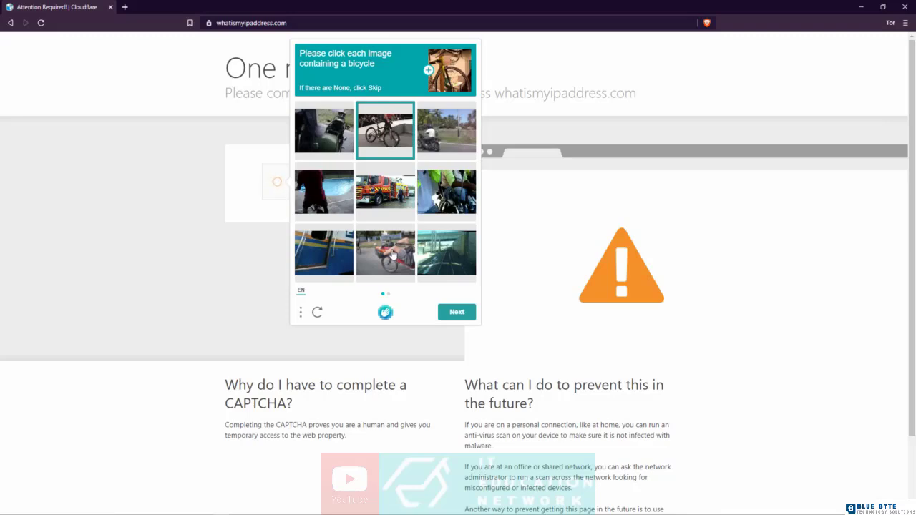
{"action": "left_click", "coordinate": [385, 252]}
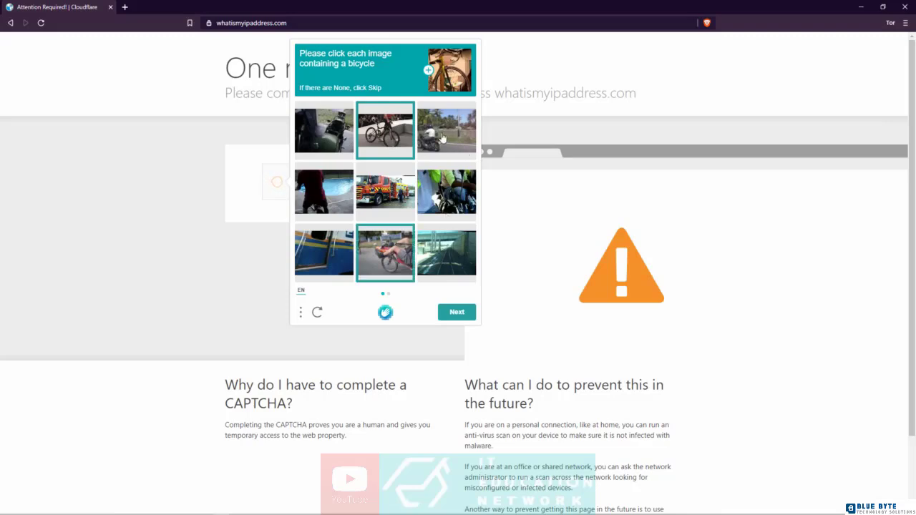
{"action": "left_click", "coordinate": [446, 130]}
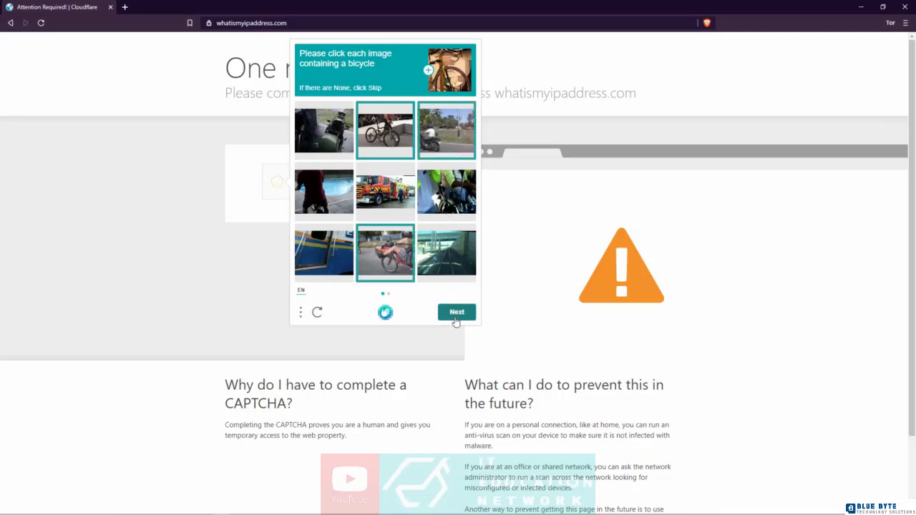
{"action": "left_click", "coordinate": [455, 312]}
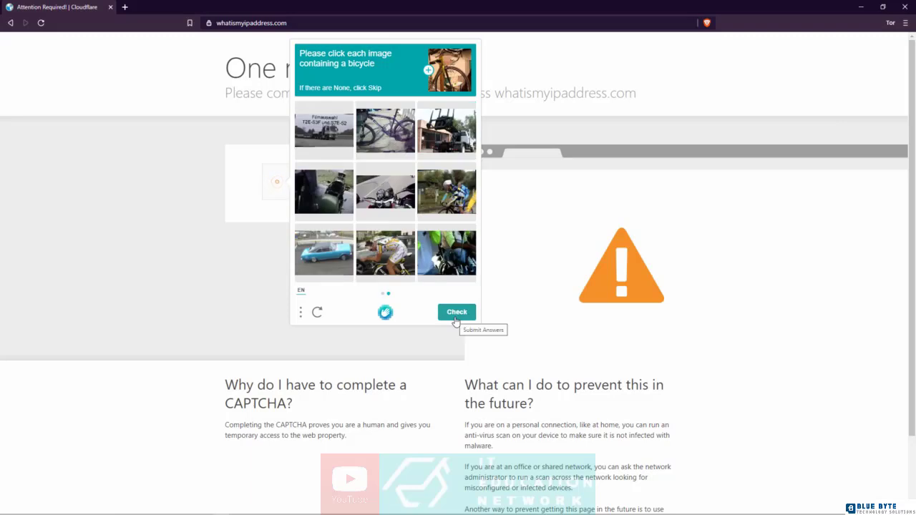
Select the remaining bicycle images and submit the answers to pass the check
{"action": "left_click", "coordinate": [385, 129]}
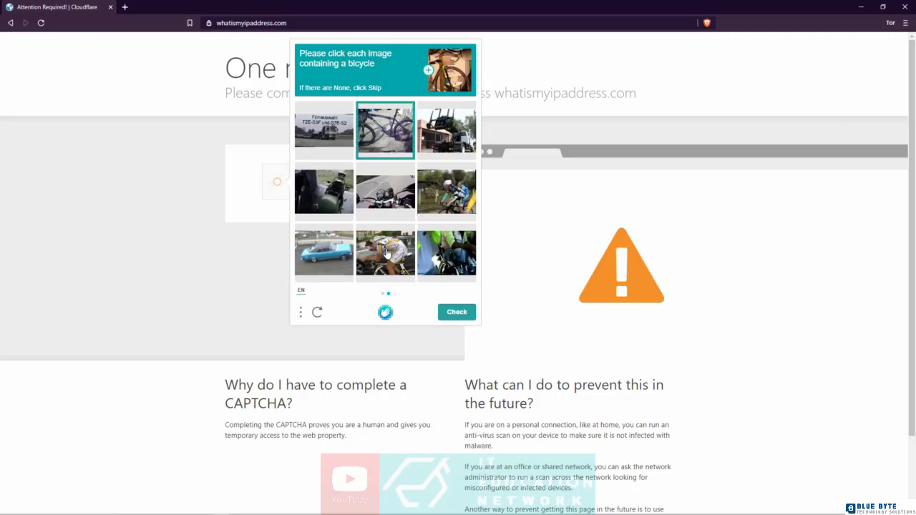
{"action": "left_click", "coordinate": [385, 253]}
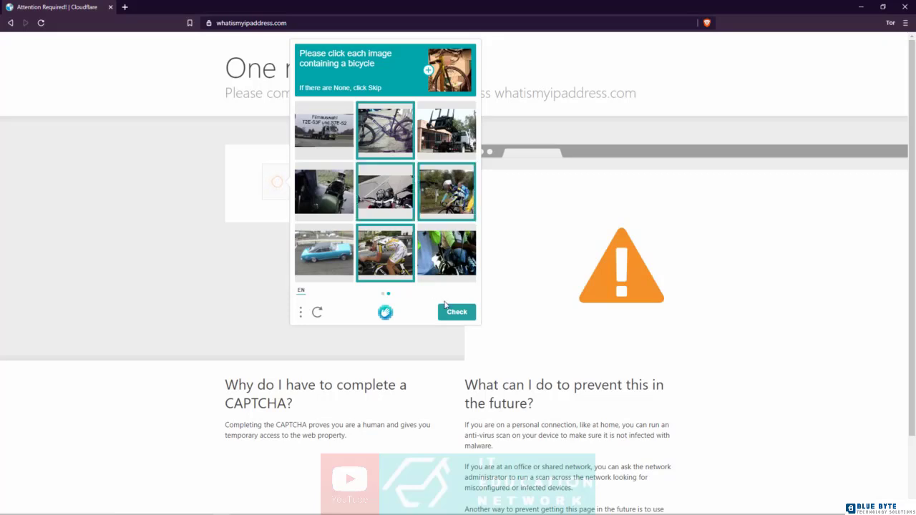
{"action": "left_click", "coordinate": [457, 312]}
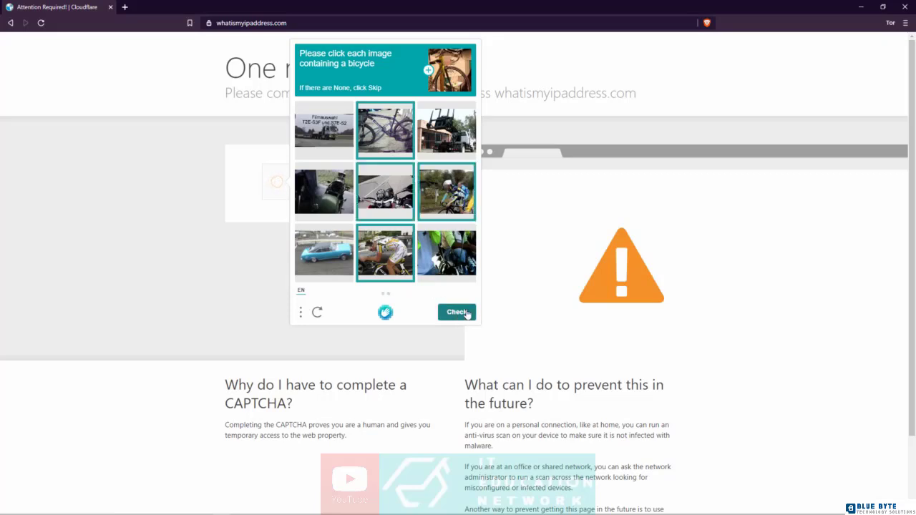
{"action": "left_click", "coordinate": [456, 312]}
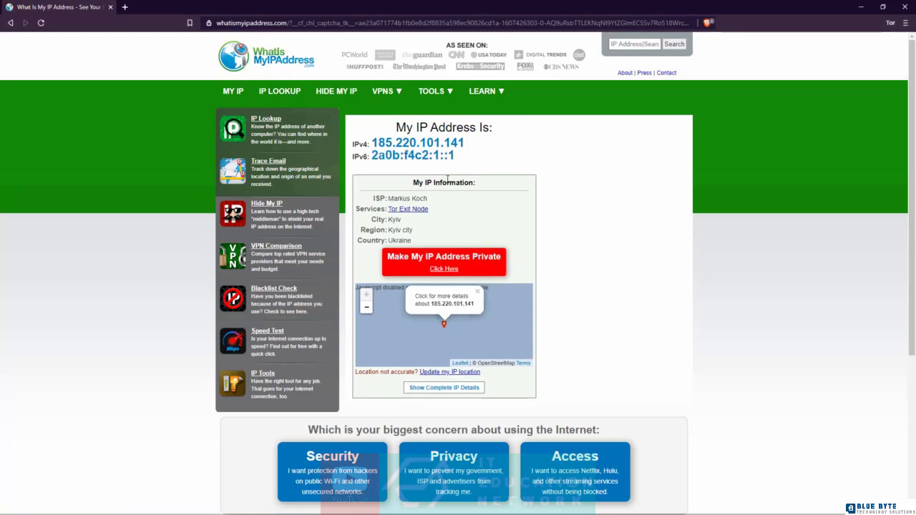
{"action": "mouse_move", "coordinate": [427, 201]}
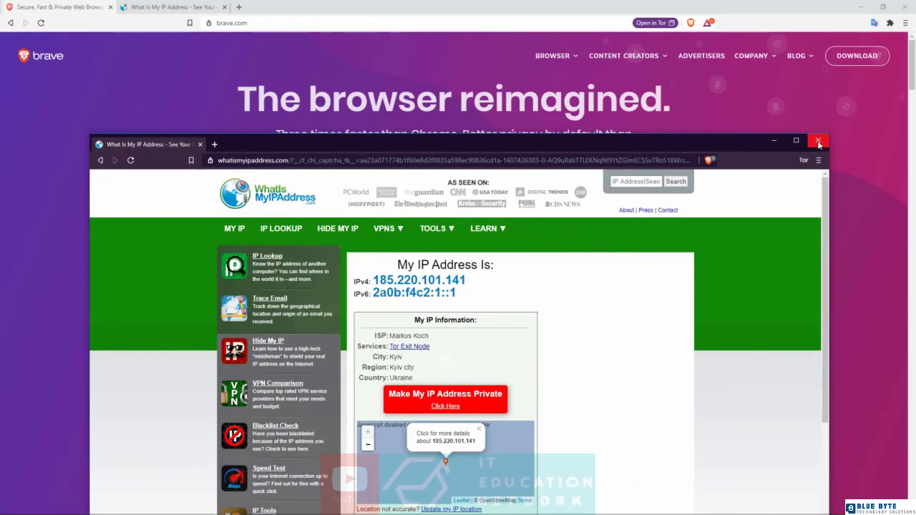
Close the private Tor window, returning to the regular window on brave.com
{"action": "left_click", "coordinate": [818, 141]}
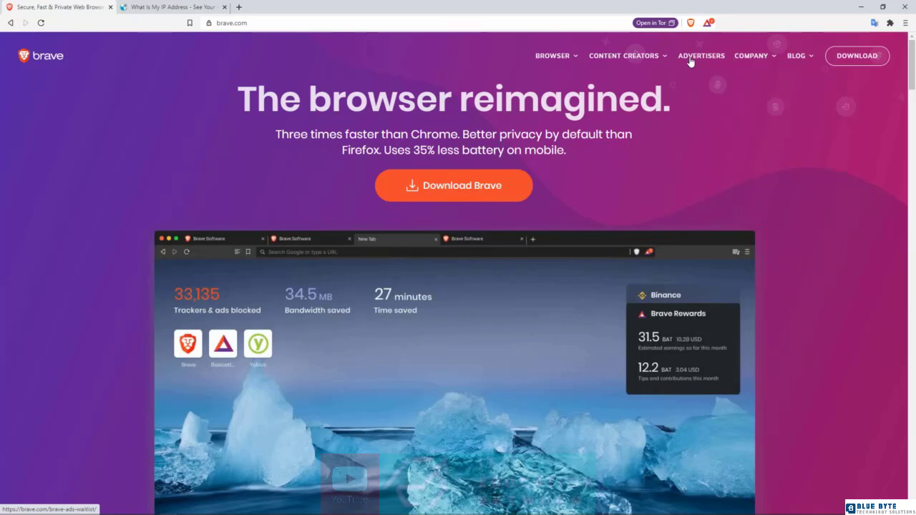
{"action": "mouse_move", "coordinate": [736, 119]}
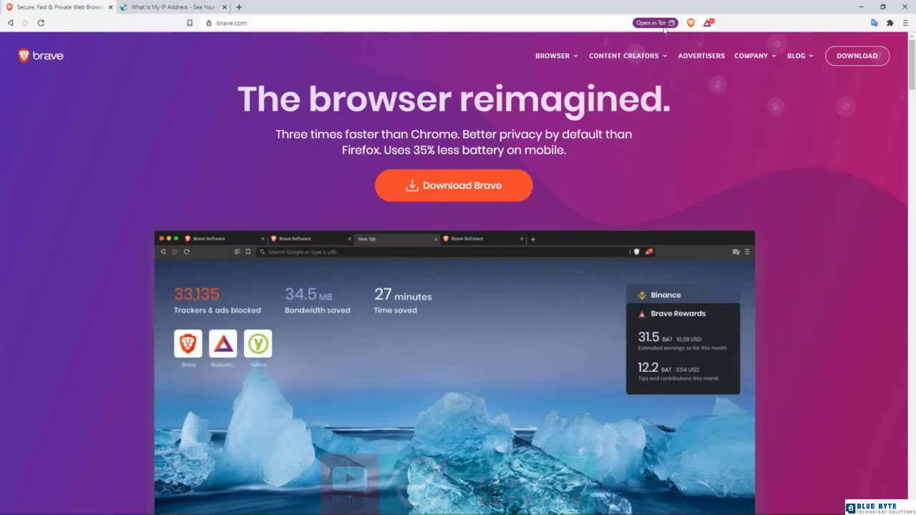
{"action": "mouse_move", "coordinate": [671, 55]}
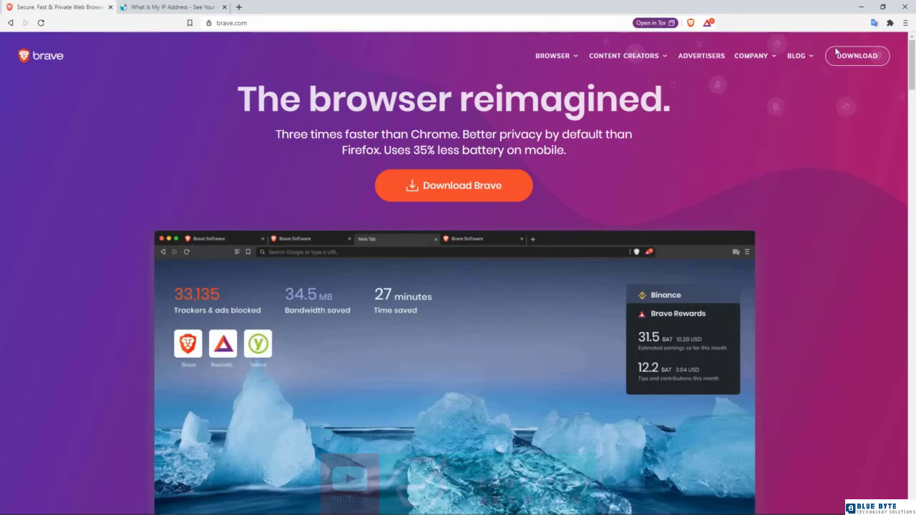
{"action": "mouse_move", "coordinate": [824, 120]}
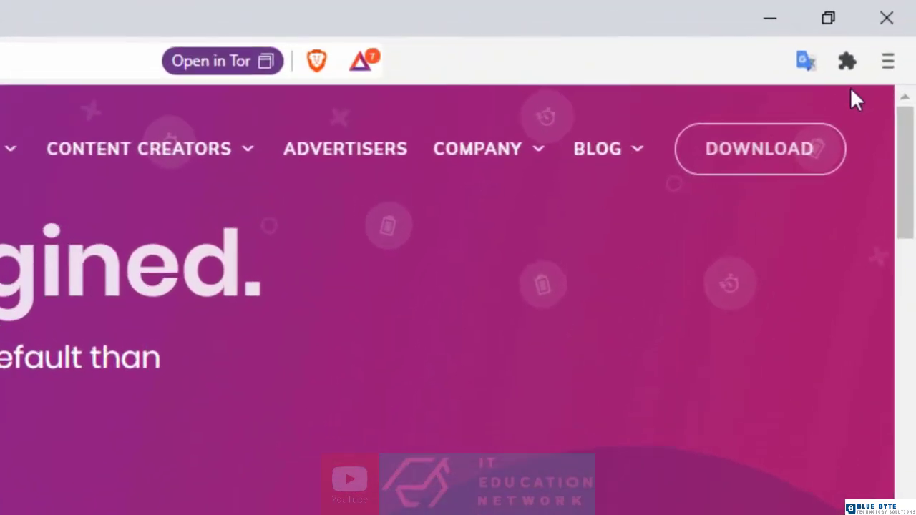
Open Brave Settings at the Get started section
{"action": "left_click", "coordinate": [888, 60]}
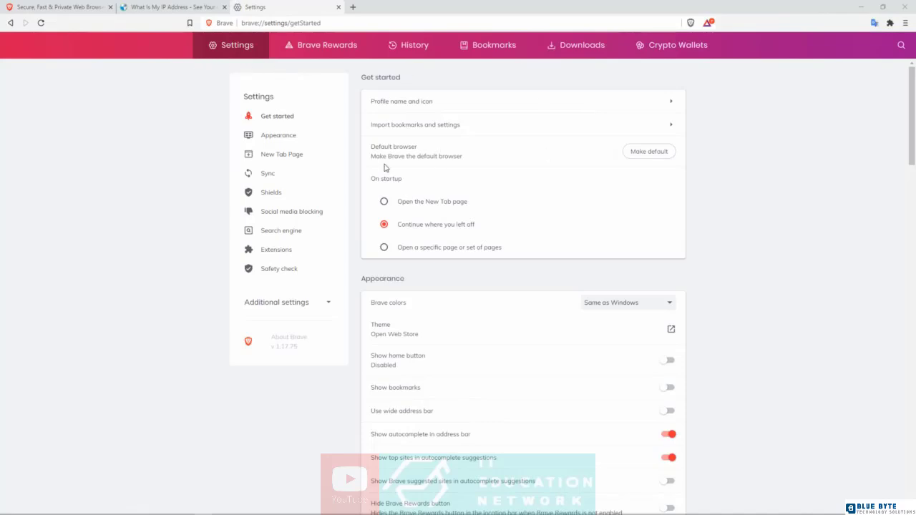
{"action": "mouse_move", "coordinate": [271, 191]}
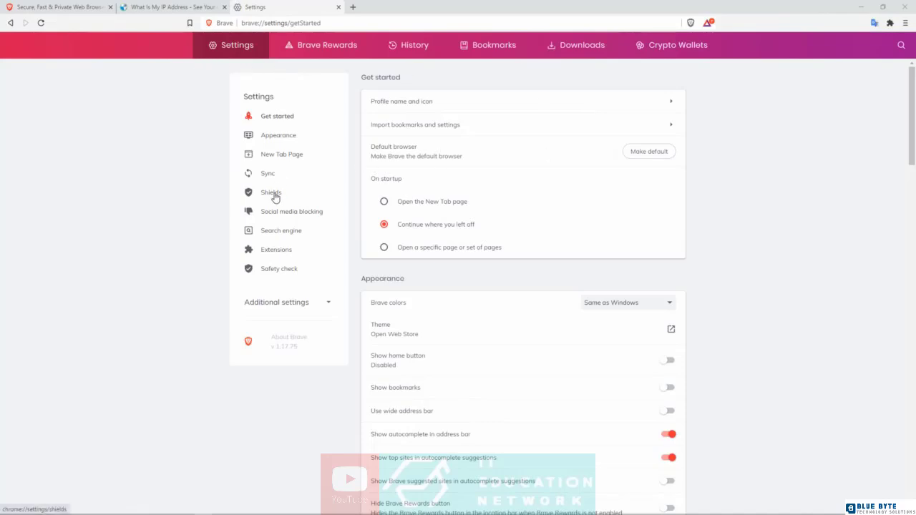
Review the Shields trackers & ads blocking levels and keep Standard selected
{"action": "left_click", "coordinate": [271, 191]}
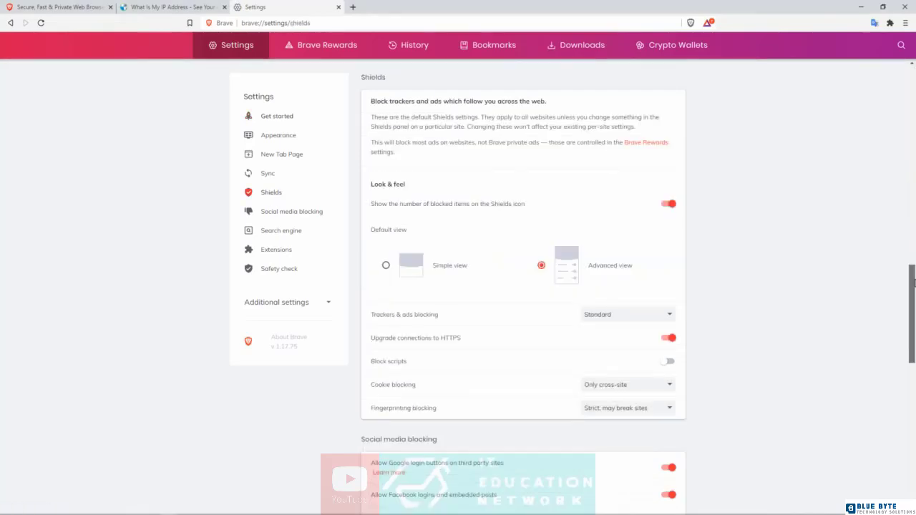
{"action": "scroll", "scroll_direction": "down", "scroll_amount": 3}
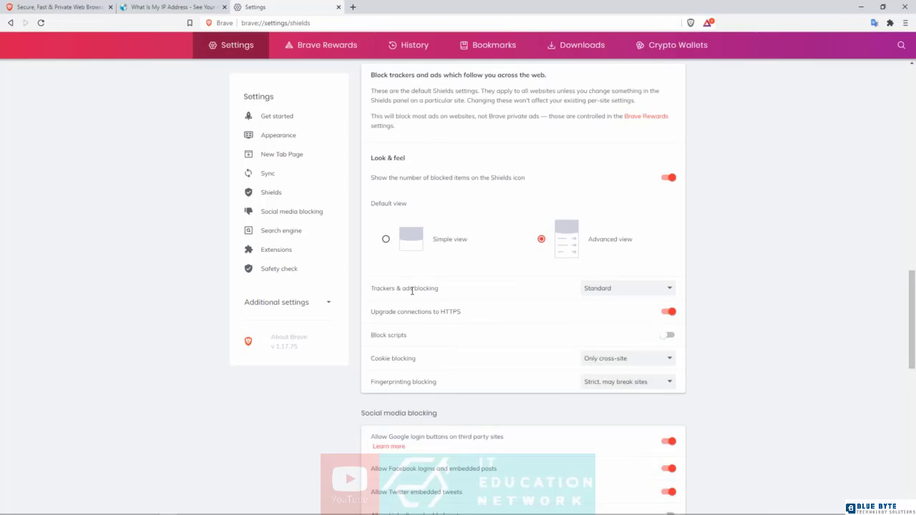
{"action": "left_click", "coordinate": [627, 288]}
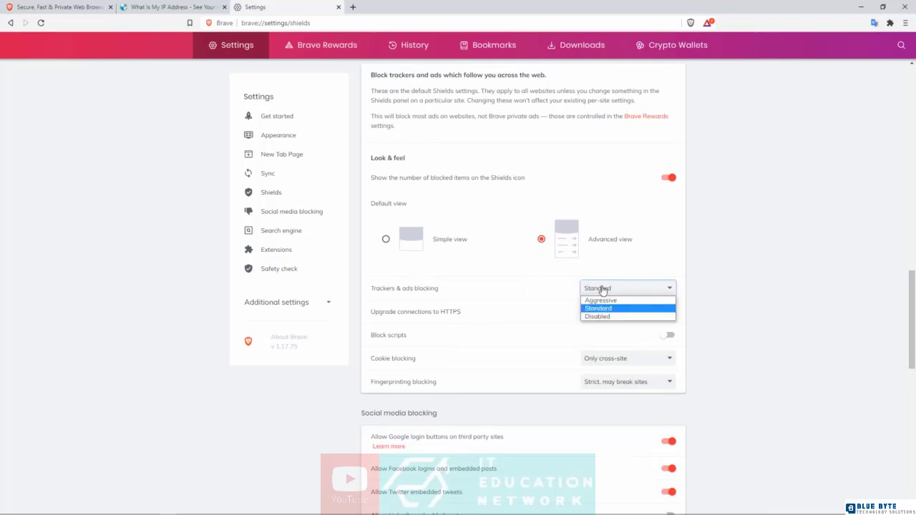
{"action": "mouse_move", "coordinate": [599, 300]}
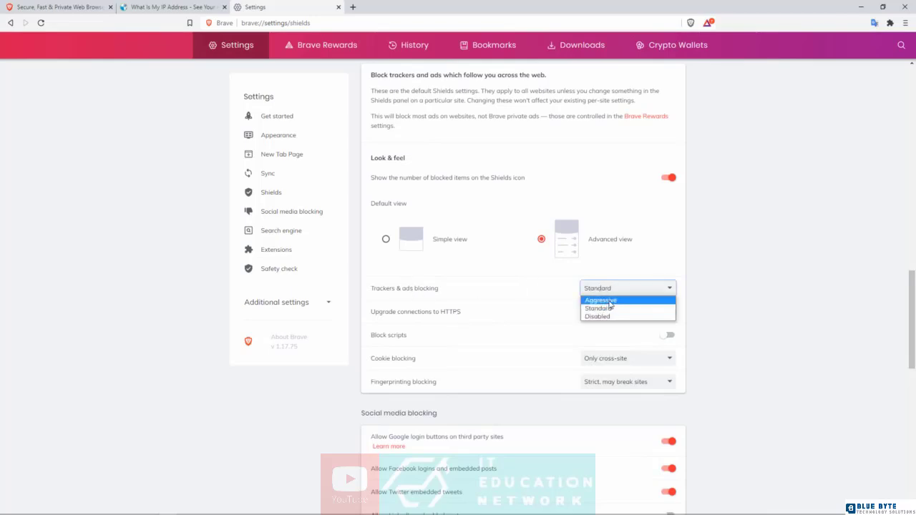
{"action": "mouse_move", "coordinate": [613, 316]}
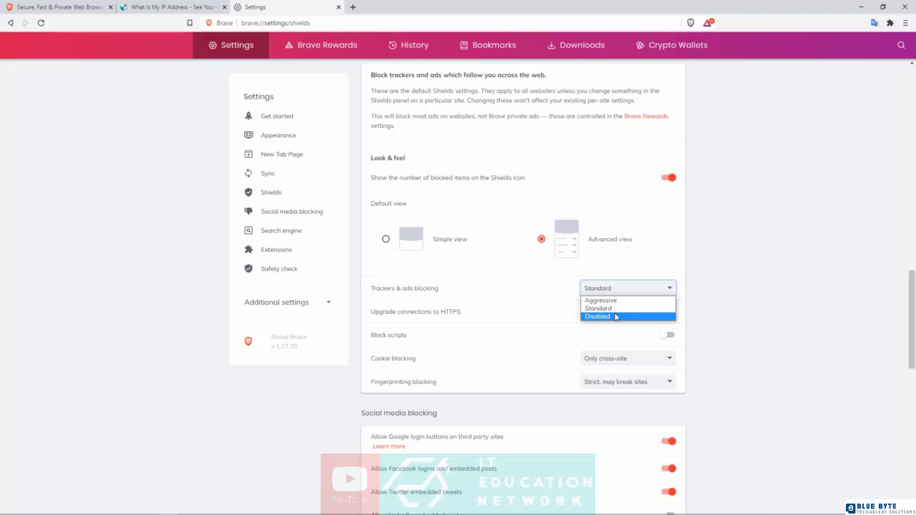
{"action": "left_click", "coordinate": [598, 308]}
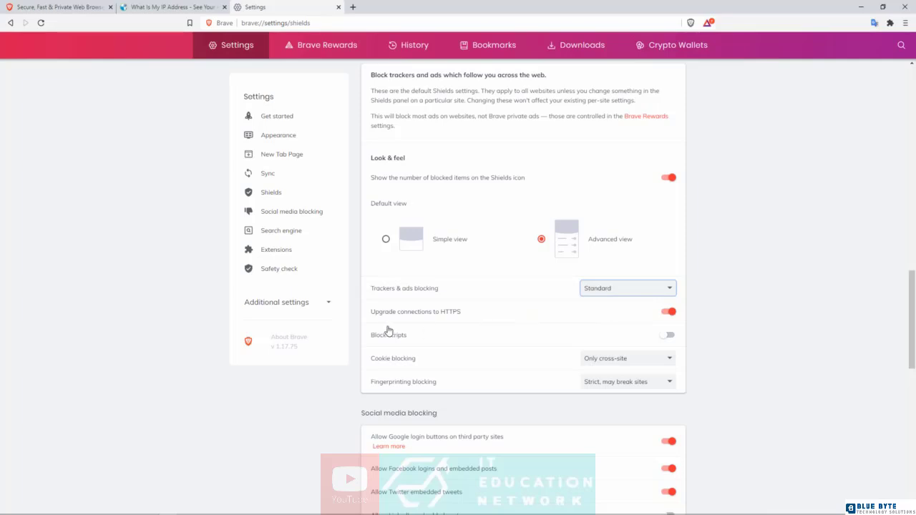
{"action": "mouse_move", "coordinate": [641, 307]}
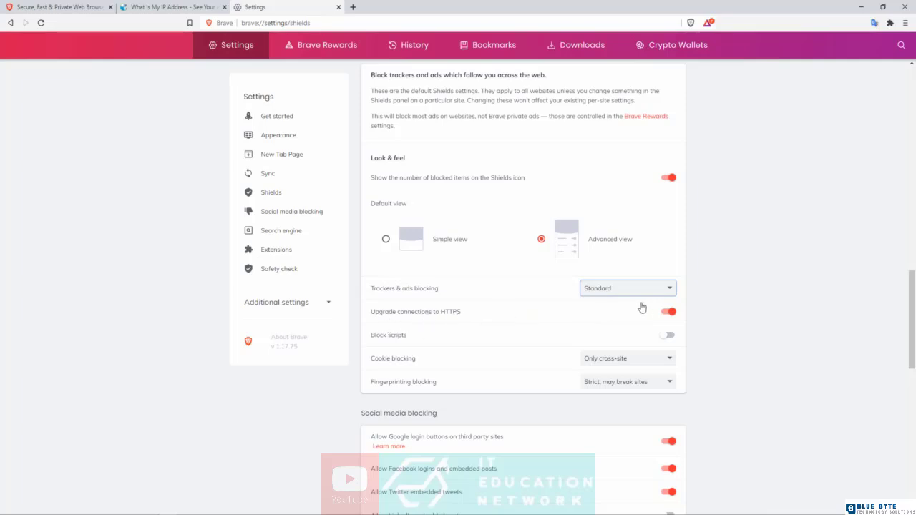
{"action": "mouse_move", "coordinate": [735, 377]}
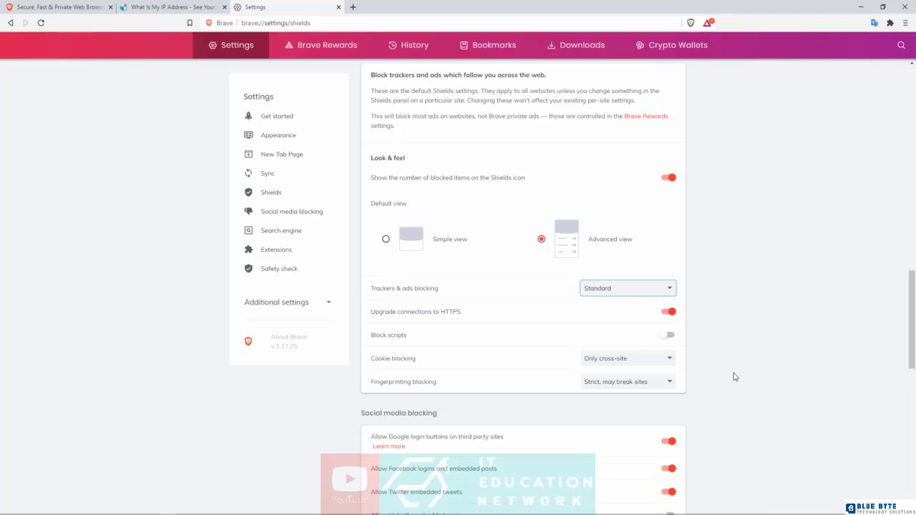
{"action": "scroll", "scroll_direction": "down", "scroll_amount": 3}
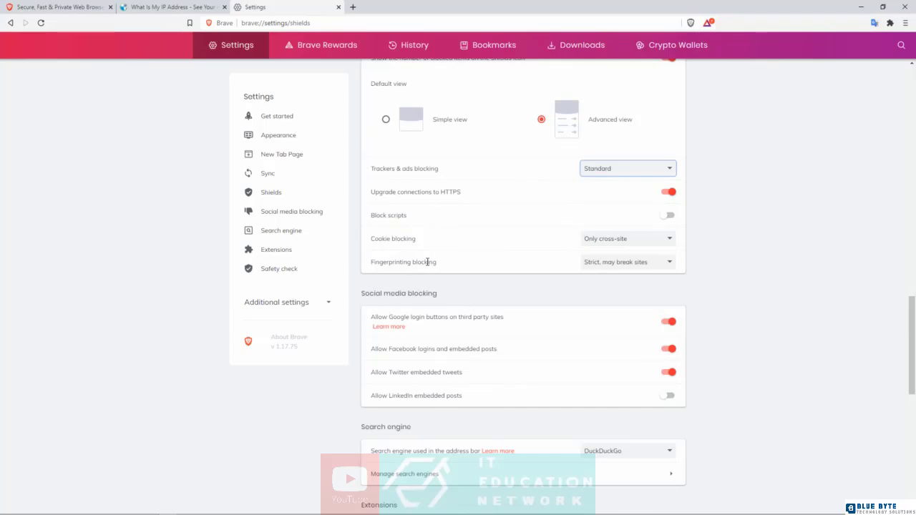
{"action": "mouse_move", "coordinate": [612, 258]}
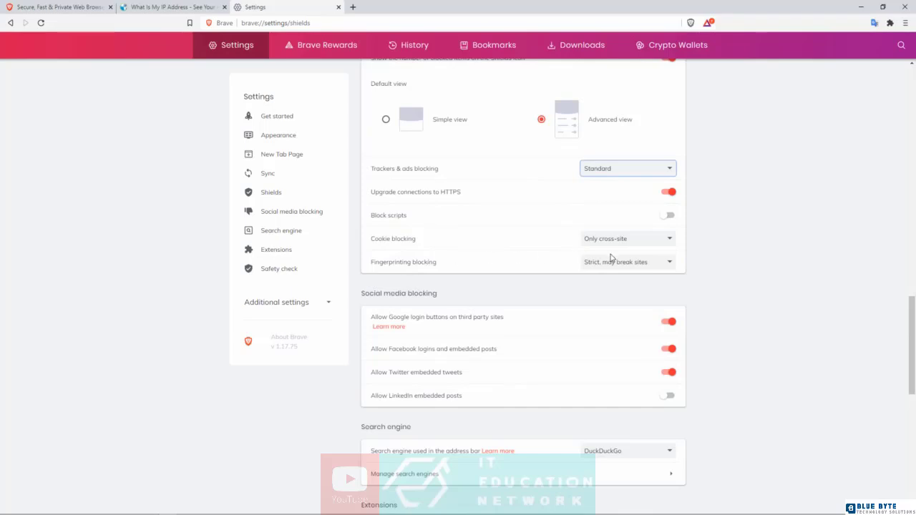
{"action": "left_click", "coordinate": [627, 260]}
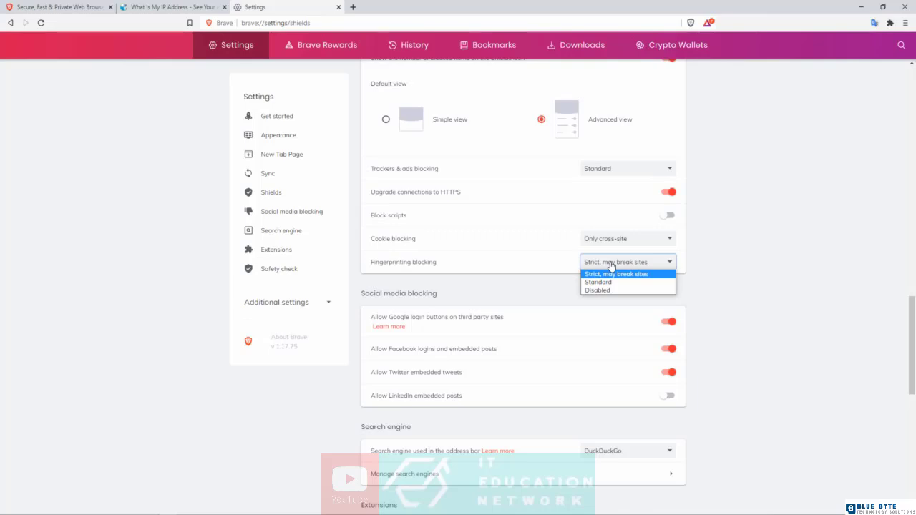
{"action": "mouse_move", "coordinate": [609, 282]}
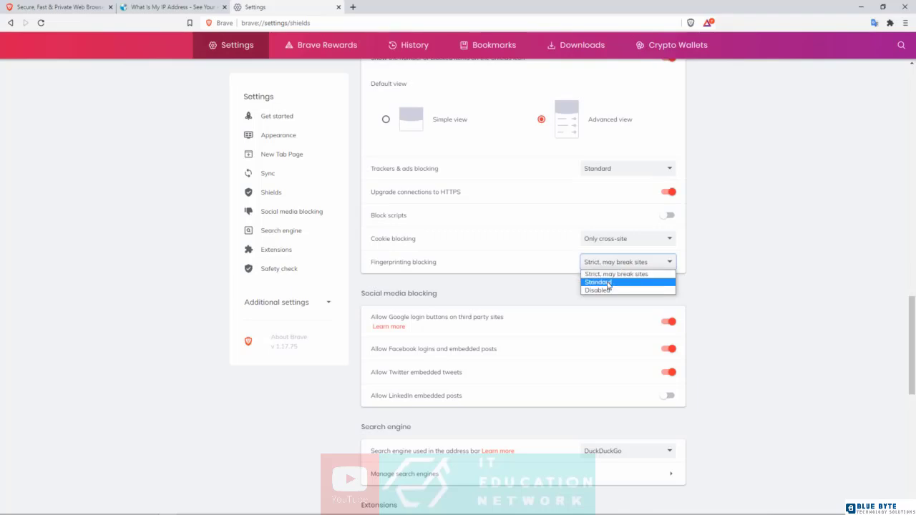
{"action": "left_click", "coordinate": [598, 281]}
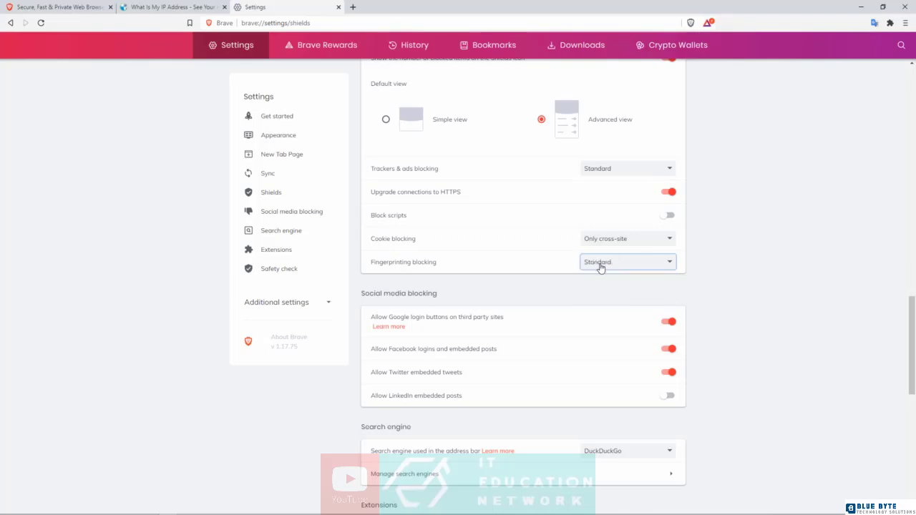
{"action": "left_click", "coordinate": [627, 260]}
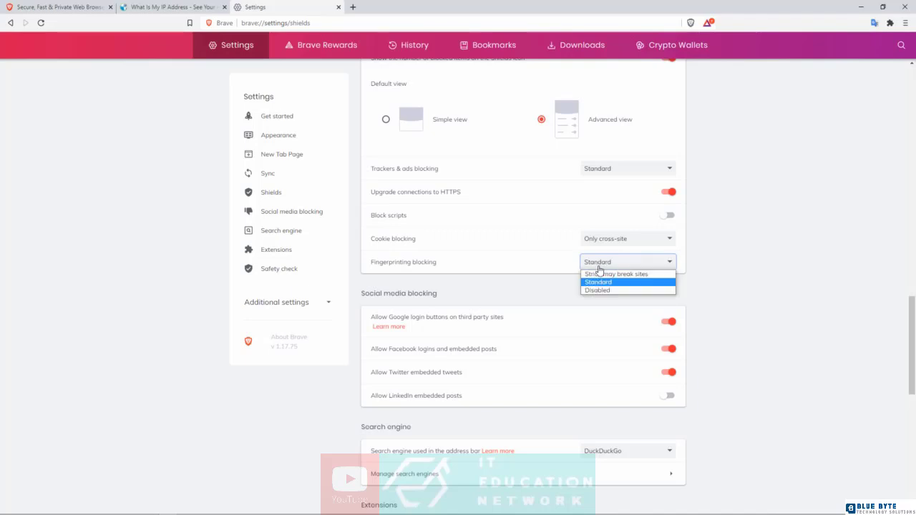
{"action": "mouse_move", "coordinate": [615, 273]}
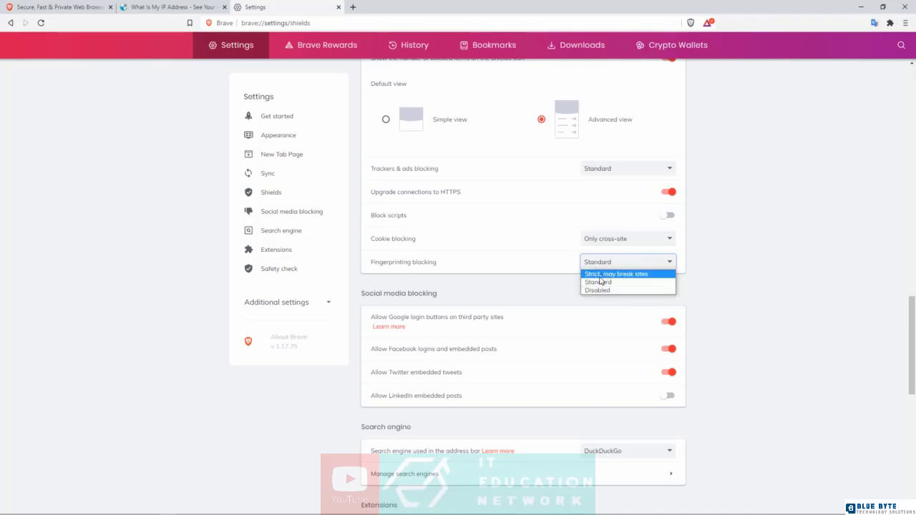
{"action": "mouse_move", "coordinate": [598, 282]}
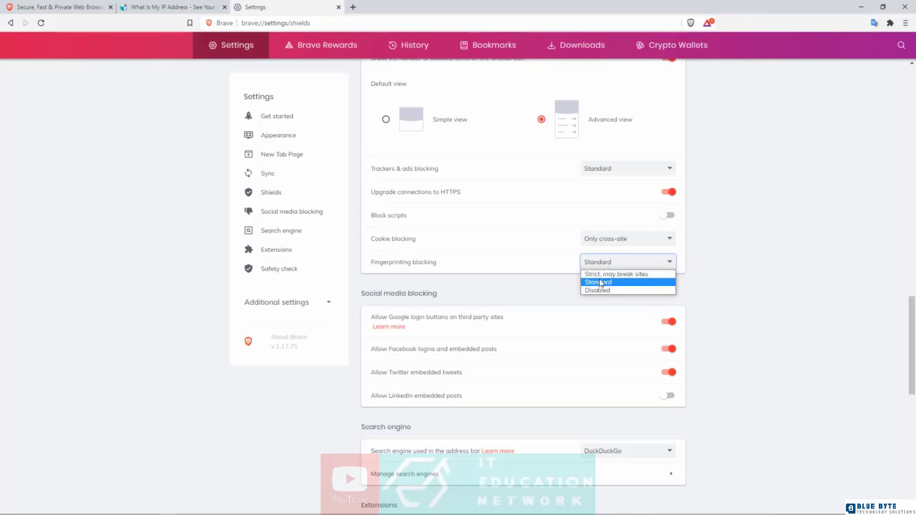
{"action": "mouse_move", "coordinate": [622, 275]}
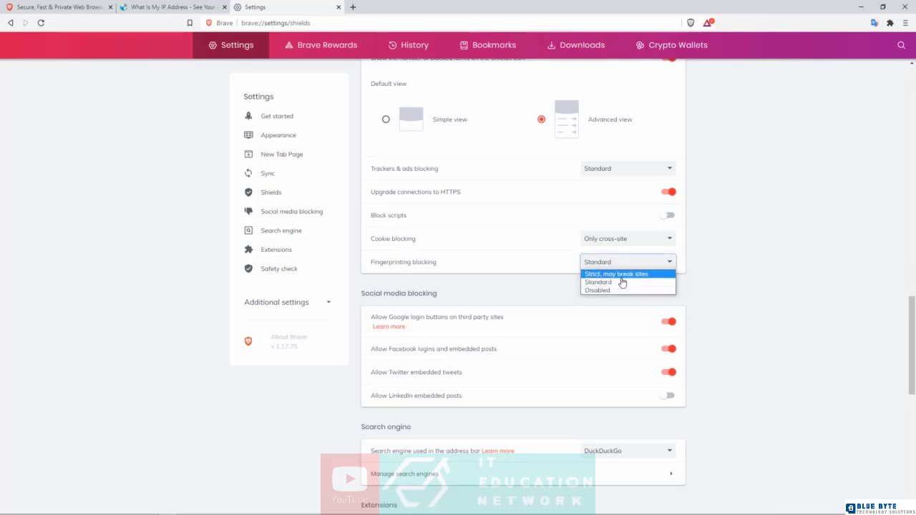
{"action": "left_click", "coordinate": [616, 275]}
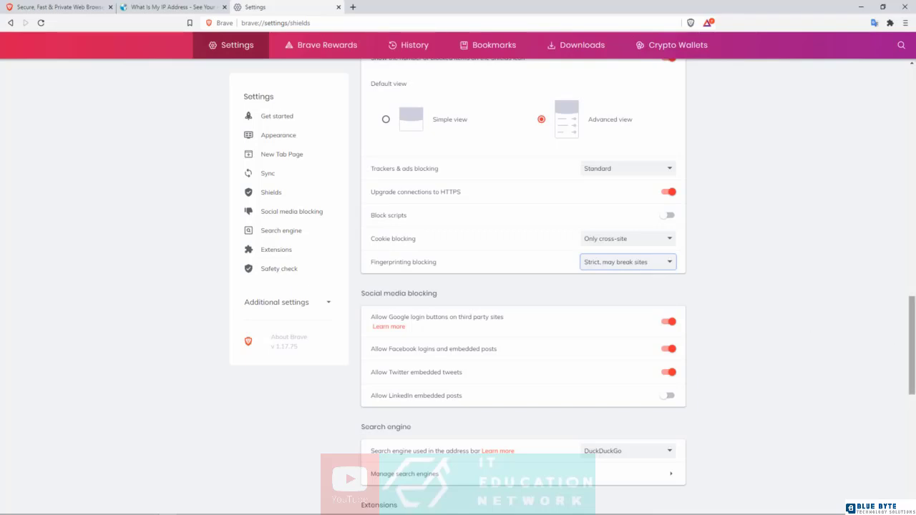
Choose DuckDuckGo as the address-bar search engine in the Search engine settings
{"action": "scroll", "scroll_direction": "down", "scroll_amount": 3}
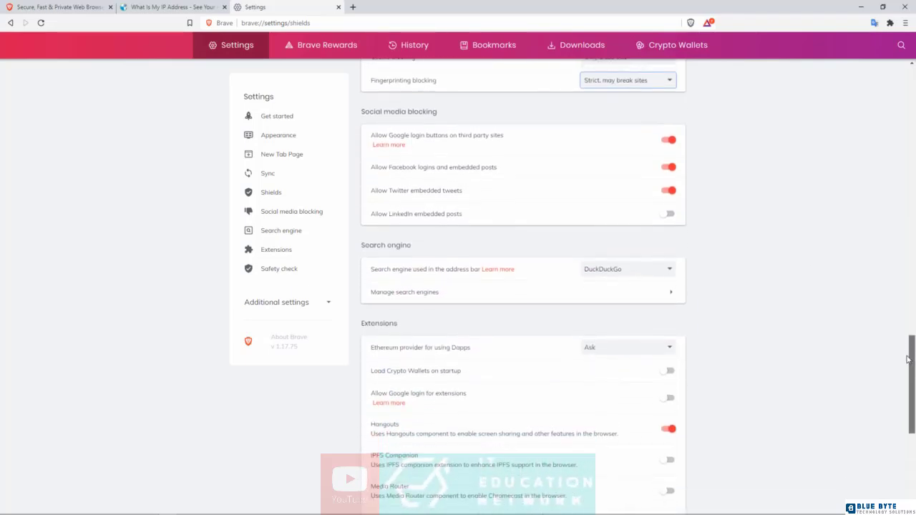
{"action": "scroll", "scroll_direction": "down", "scroll_amount": 3}
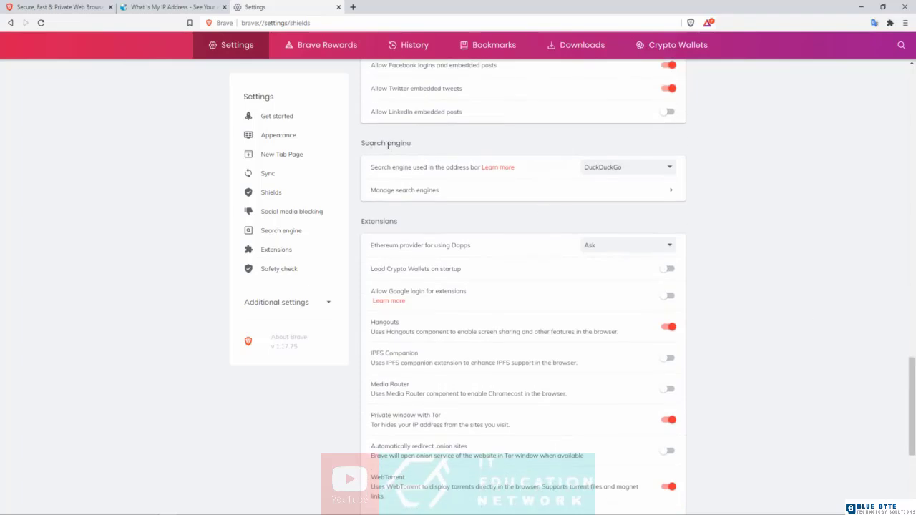
{"action": "double_click", "coordinate": [395, 143]}
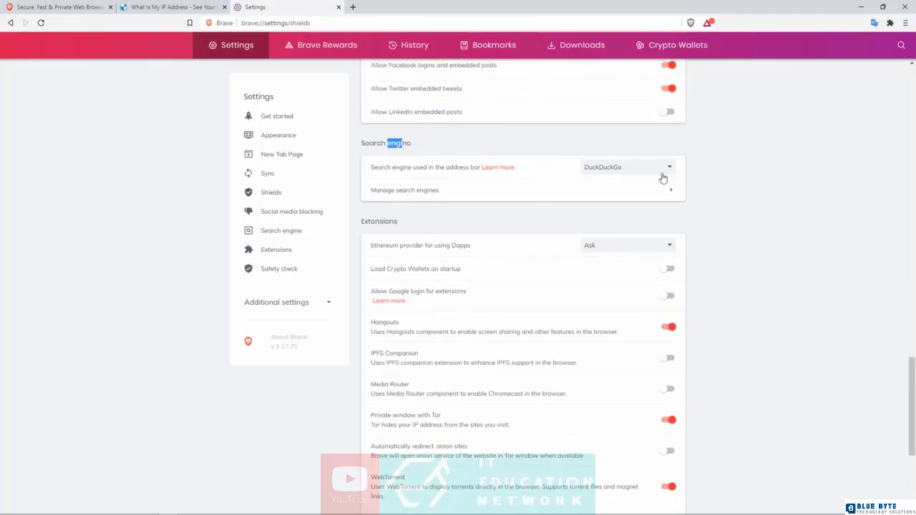
{"action": "left_click", "coordinate": [627, 166]}
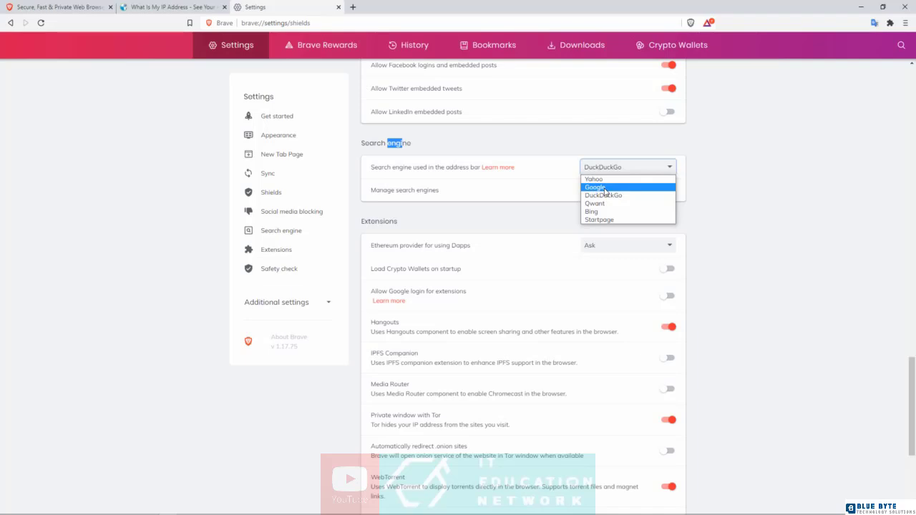
{"action": "mouse_move", "coordinate": [604, 195]}
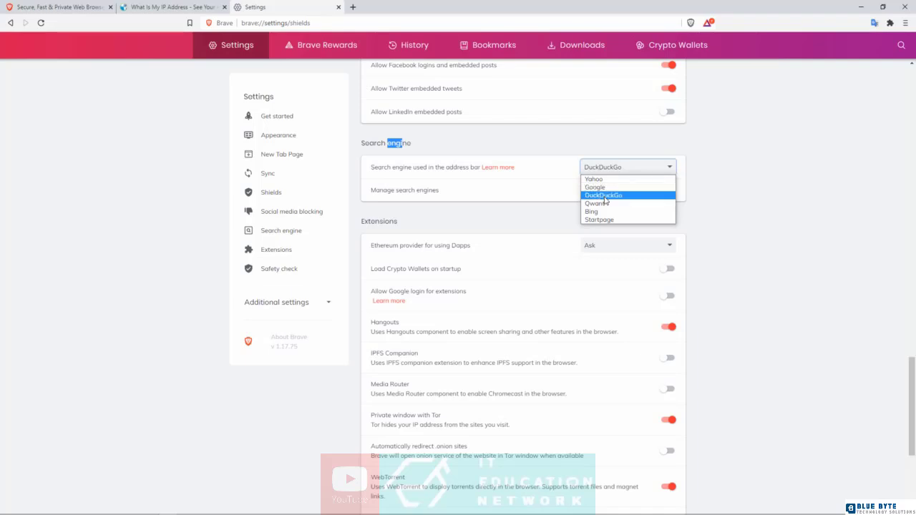
{"action": "left_click", "coordinate": [603, 195]}
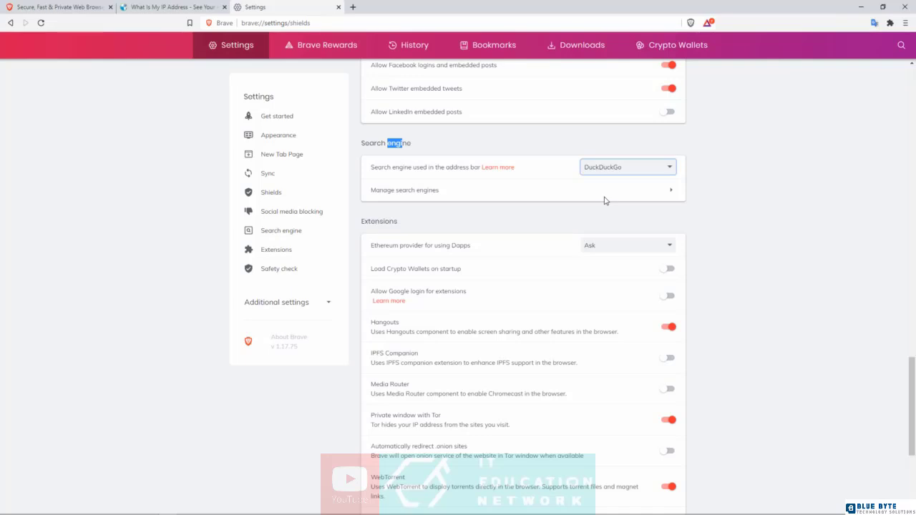
{"action": "mouse_move", "coordinate": [607, 175]}
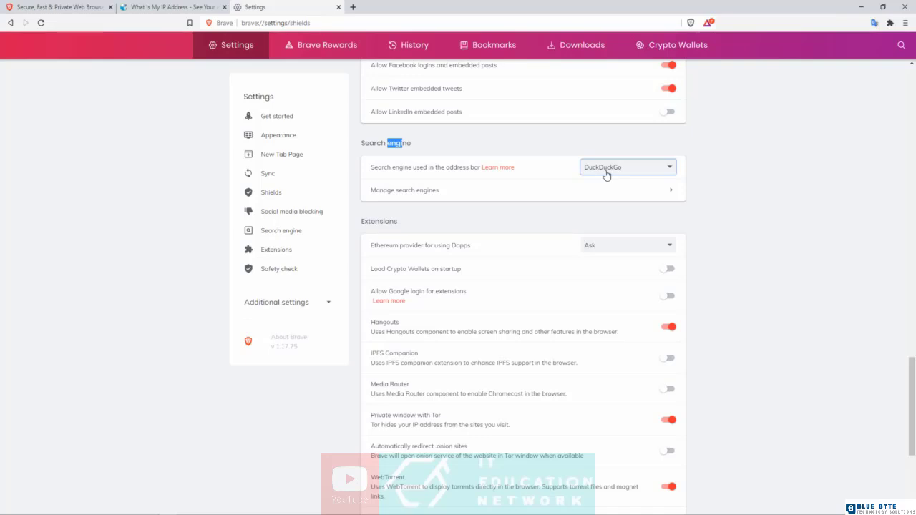
{"action": "mouse_move", "coordinate": [885, 309]}
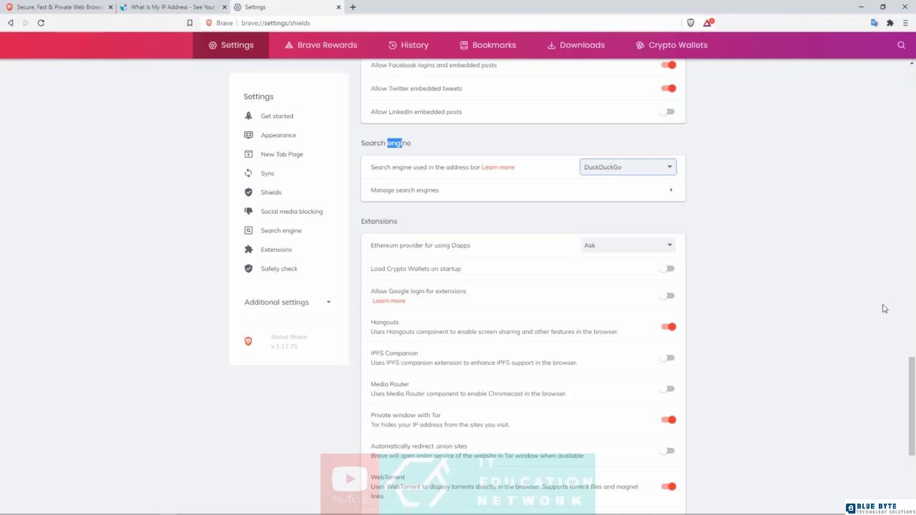
{"action": "scroll", "scroll_direction": "down", "scroll_amount": 3}
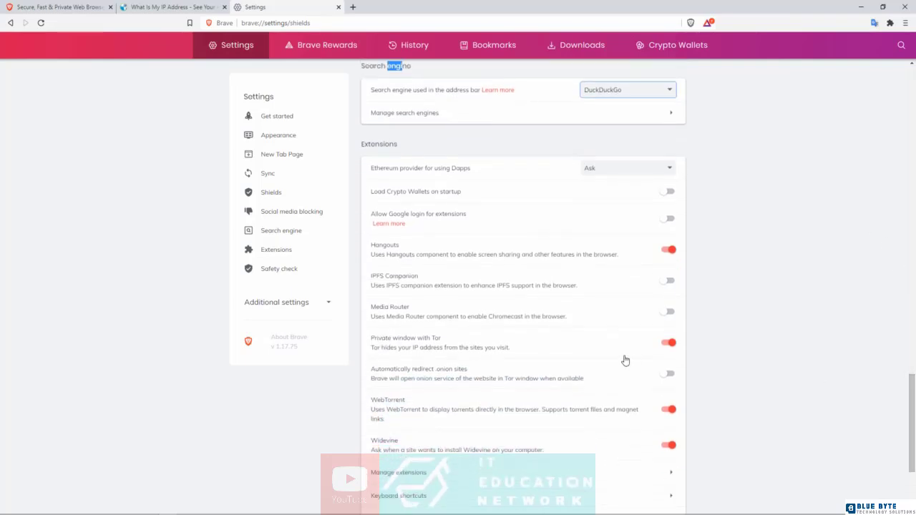
{"action": "left_click", "coordinate": [904, 23]}
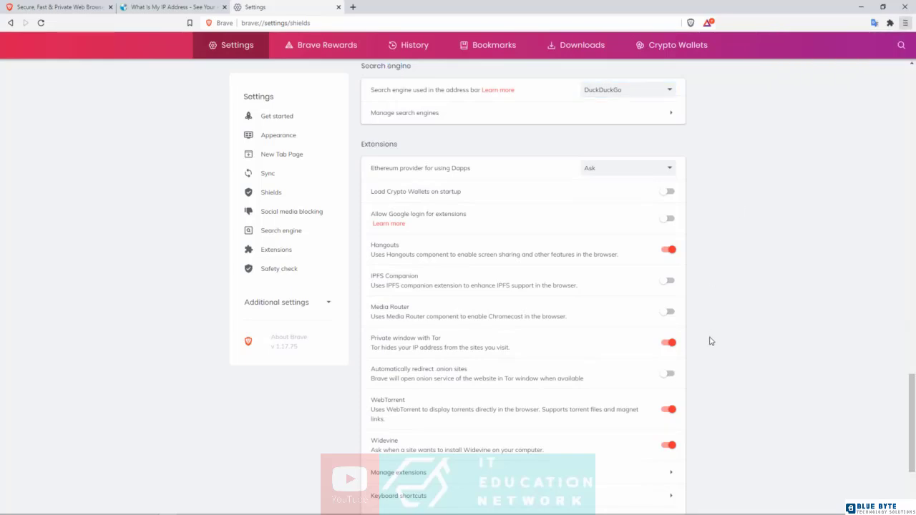
{"action": "mouse_move", "coordinate": [427, 351]}
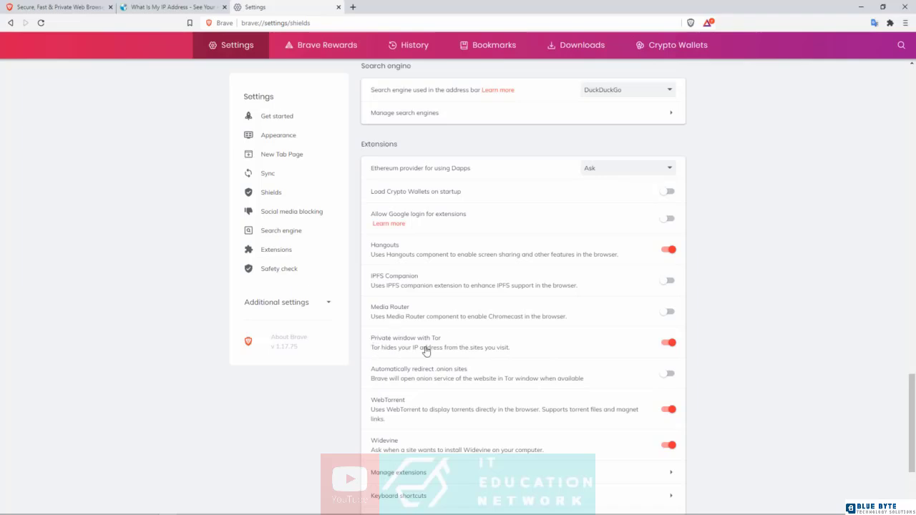
{"action": "mouse_move", "coordinate": [652, 365]}
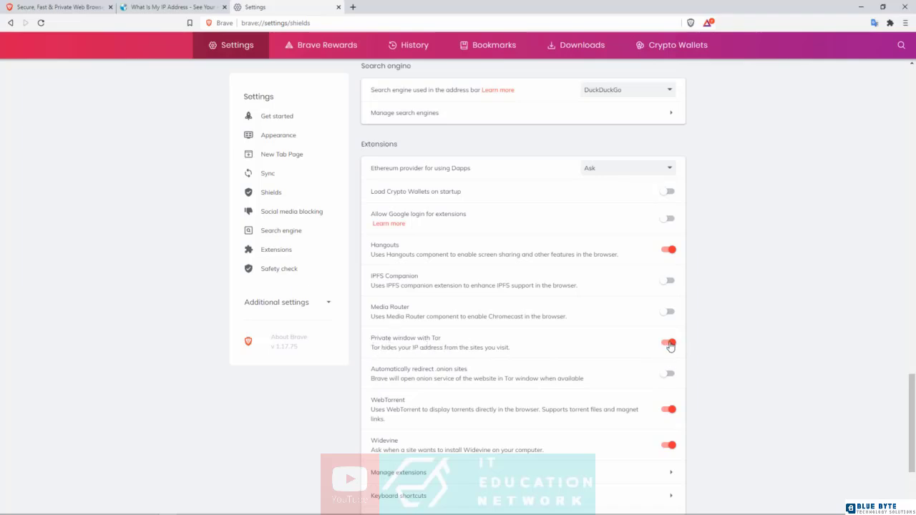
{"action": "left_click", "coordinate": [670, 343]}
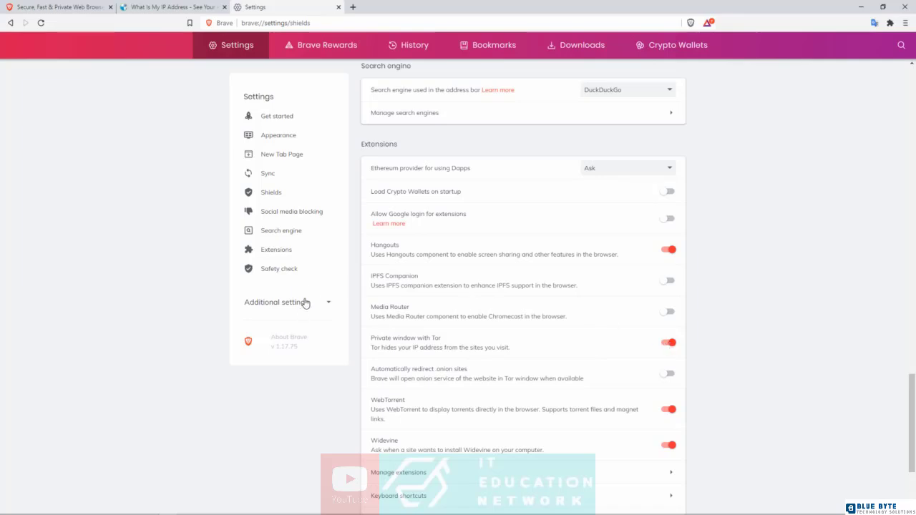
{"action": "mouse_move", "coordinate": [312, 311]}
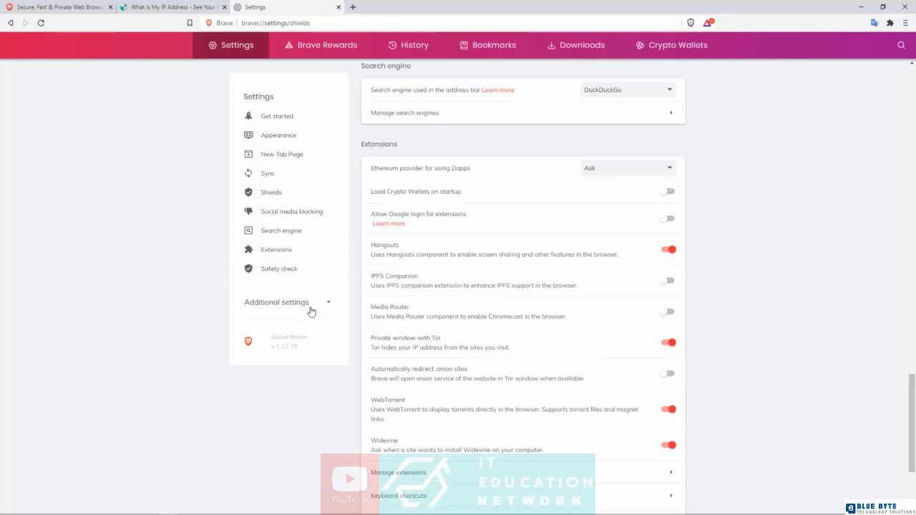
{"action": "mouse_move", "coordinate": [303, 310]}
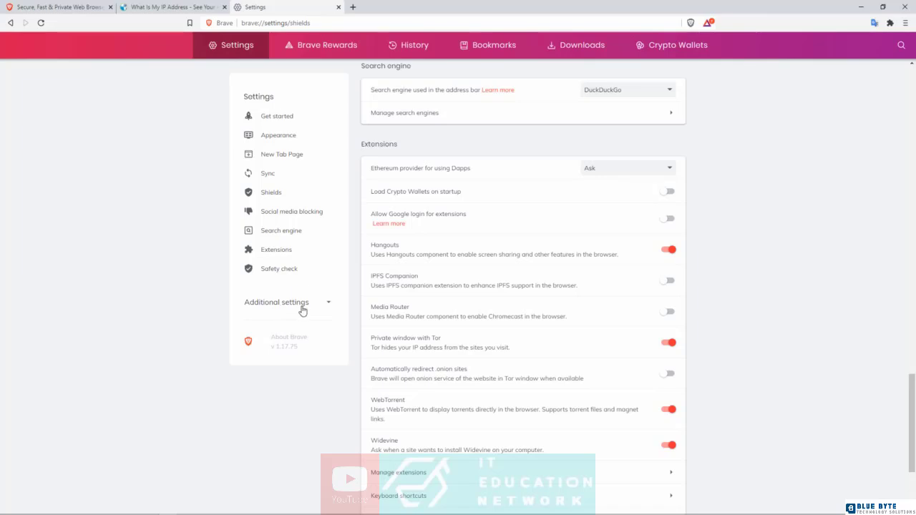
Show Privacy and security under Additional settings and cancel the Clear browsing data dialog
{"action": "left_click", "coordinate": [276, 302]}
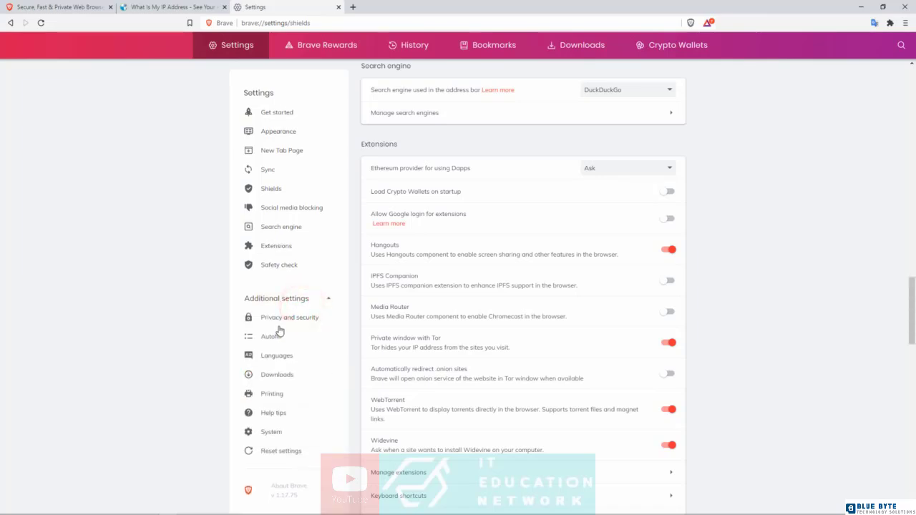
{"action": "mouse_move", "coordinate": [294, 322]}
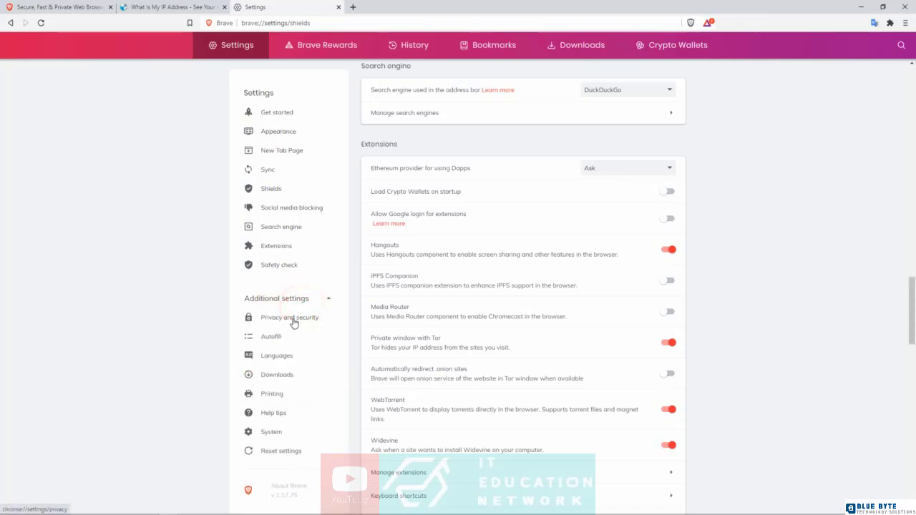
{"action": "left_click", "coordinate": [289, 318]}
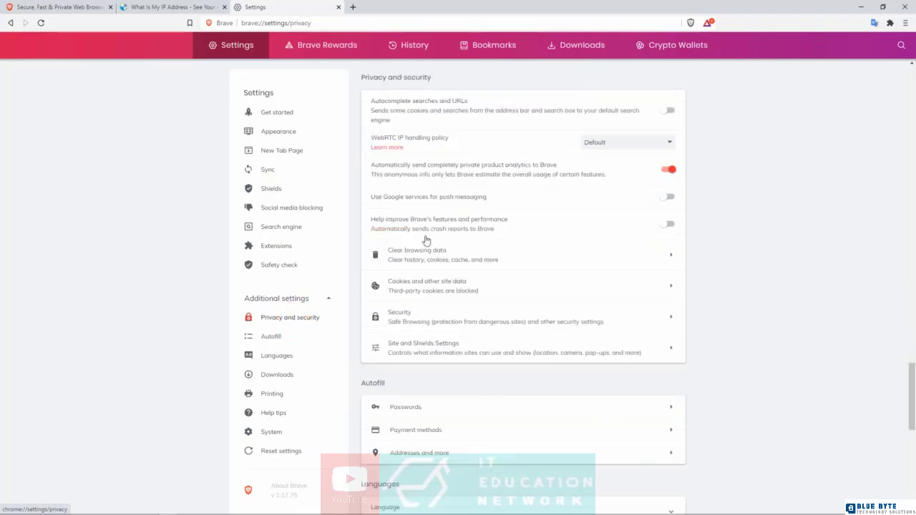
{"action": "mouse_move", "coordinate": [759, 143]}
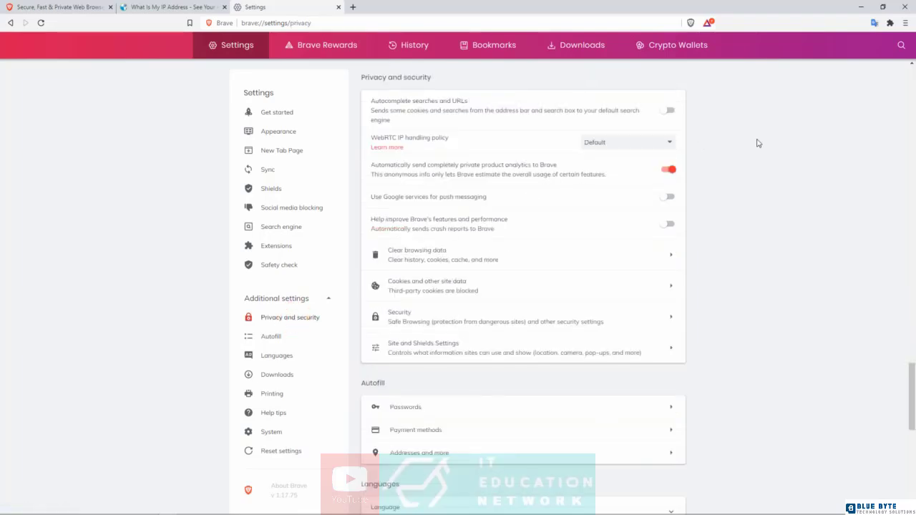
{"action": "mouse_move", "coordinate": [510, 267]}
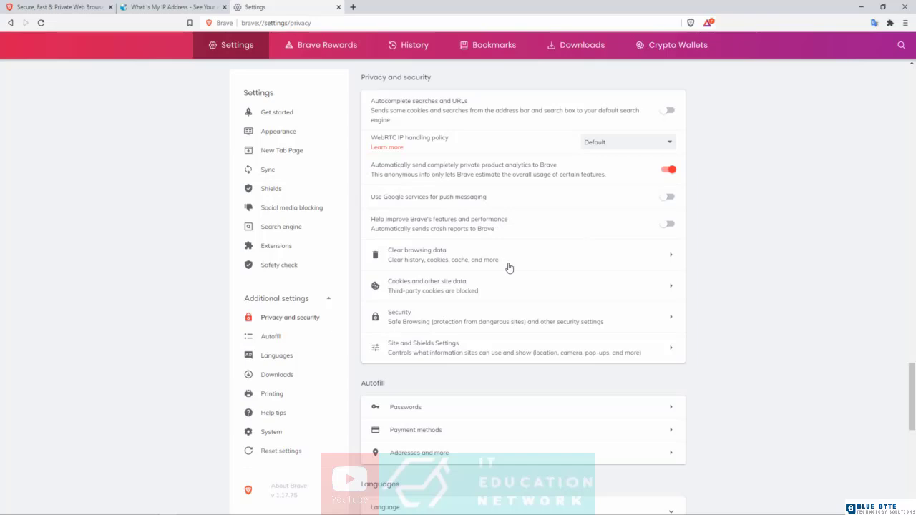
{"action": "left_click", "coordinate": [443, 255]}
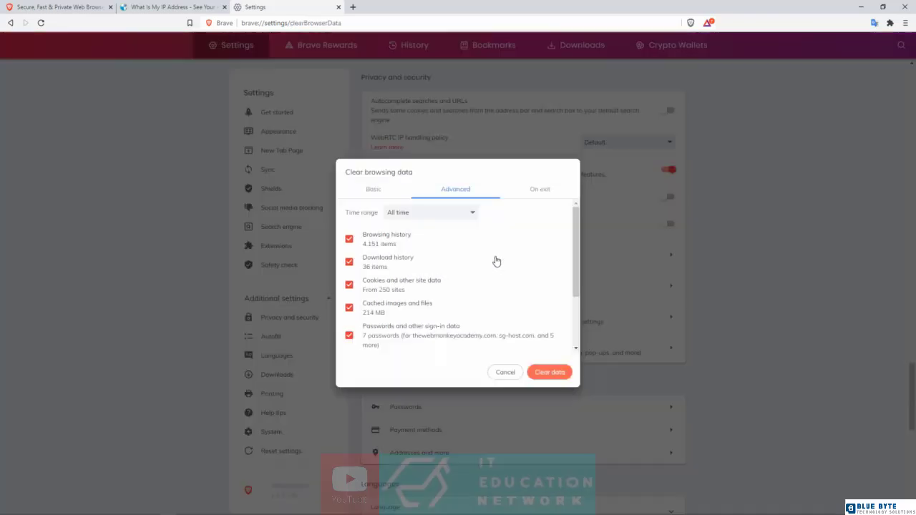
{"action": "mouse_move", "coordinate": [389, 300]}
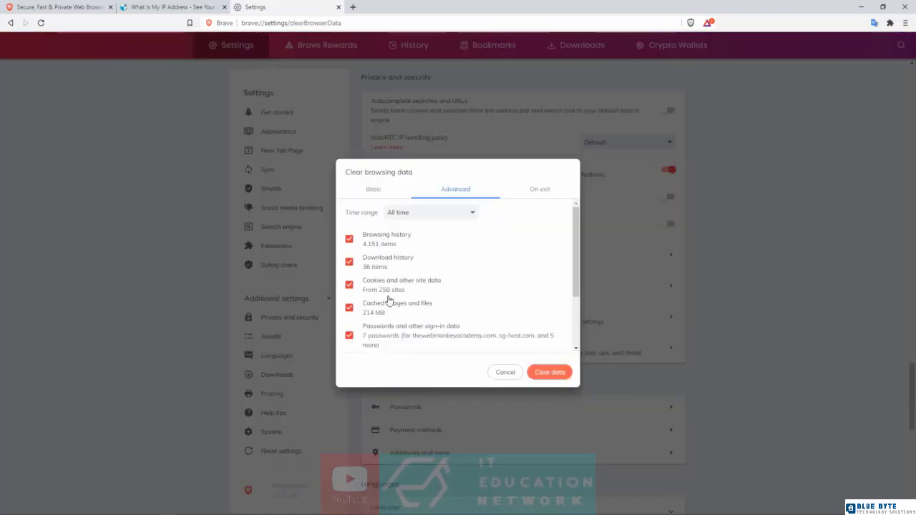
{"action": "left_click", "coordinate": [505, 372]}
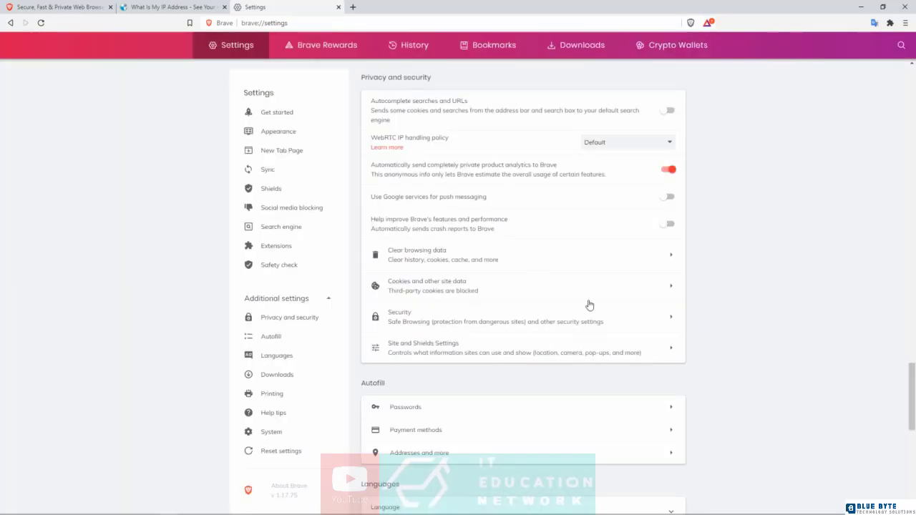
{"action": "mouse_move", "coordinate": [410, 319]}
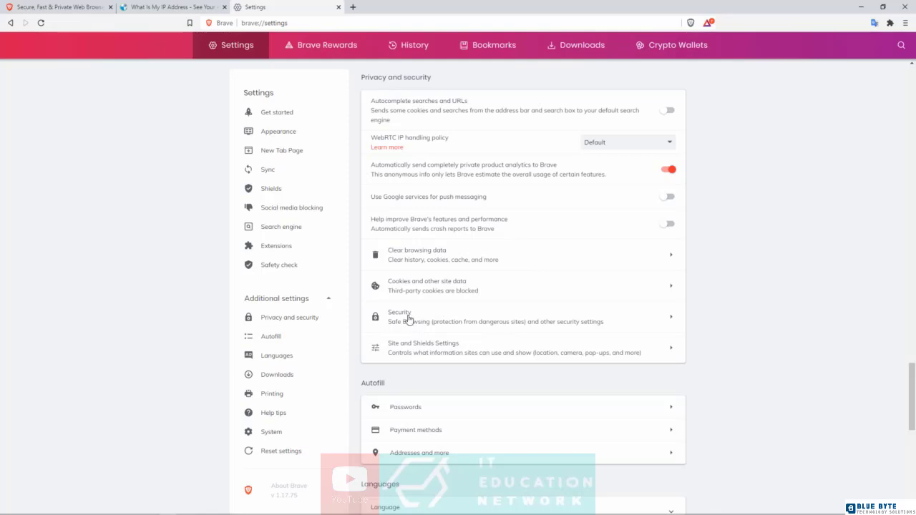
{"action": "mouse_move", "coordinate": [518, 312]}
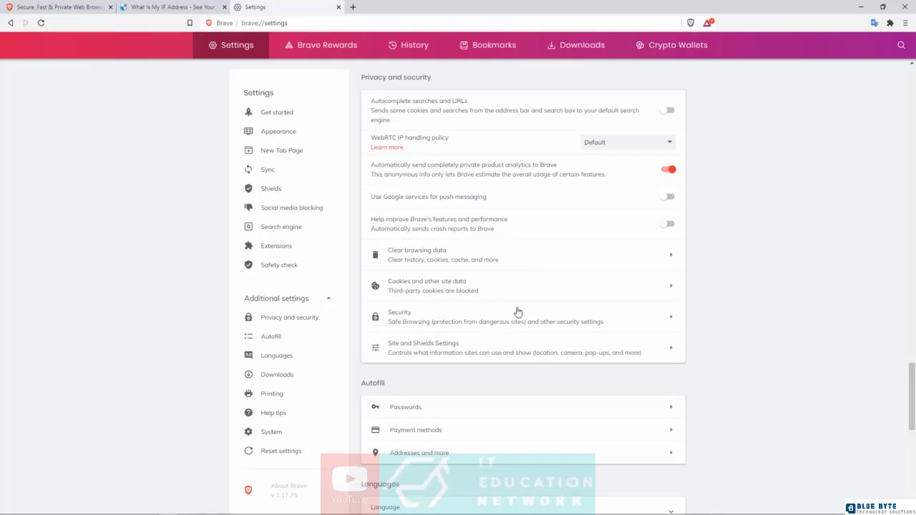
{"action": "left_click", "coordinate": [515, 316]}
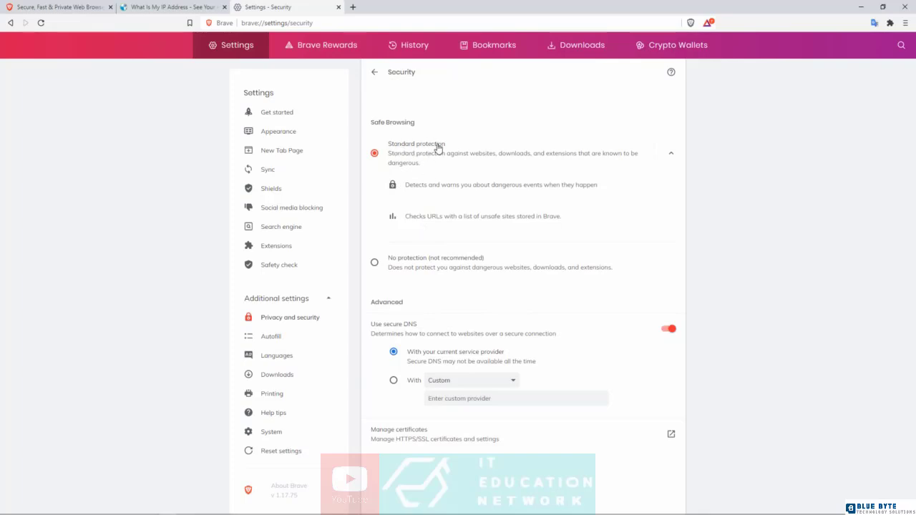
{"action": "mouse_move", "coordinate": [404, 184]}
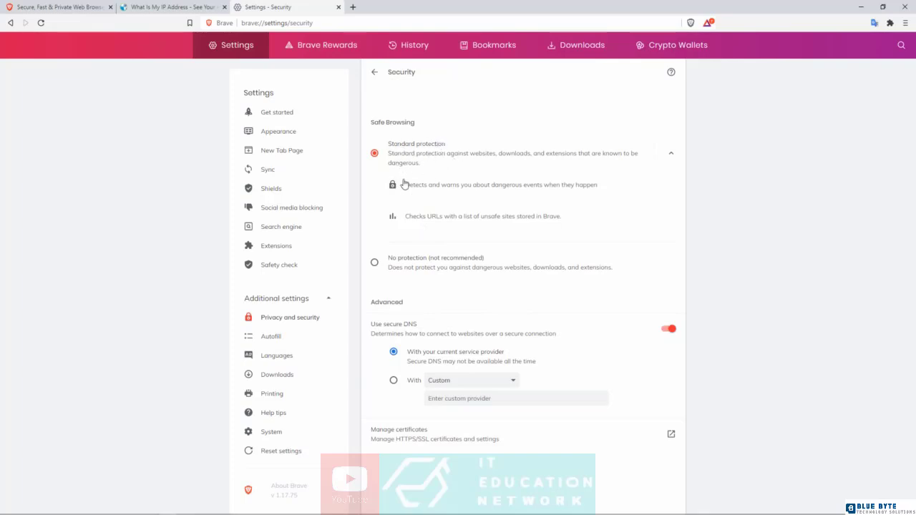
{"action": "mouse_move", "coordinate": [408, 328]}
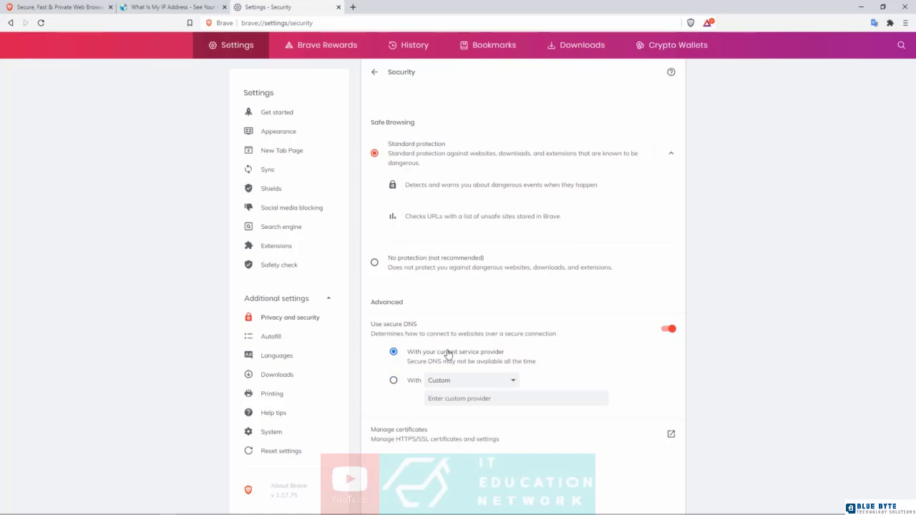
{"action": "mouse_move", "coordinate": [481, 358]}
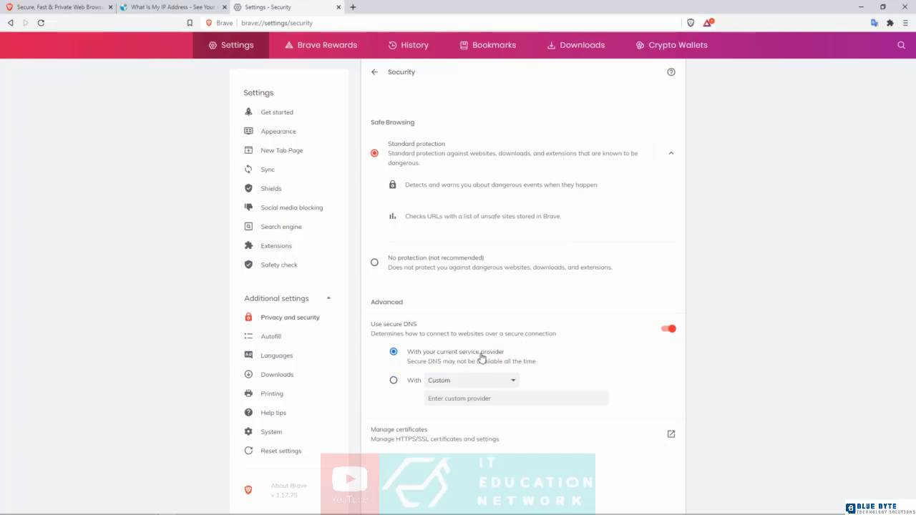
{"action": "mouse_move", "coordinate": [418, 364]}
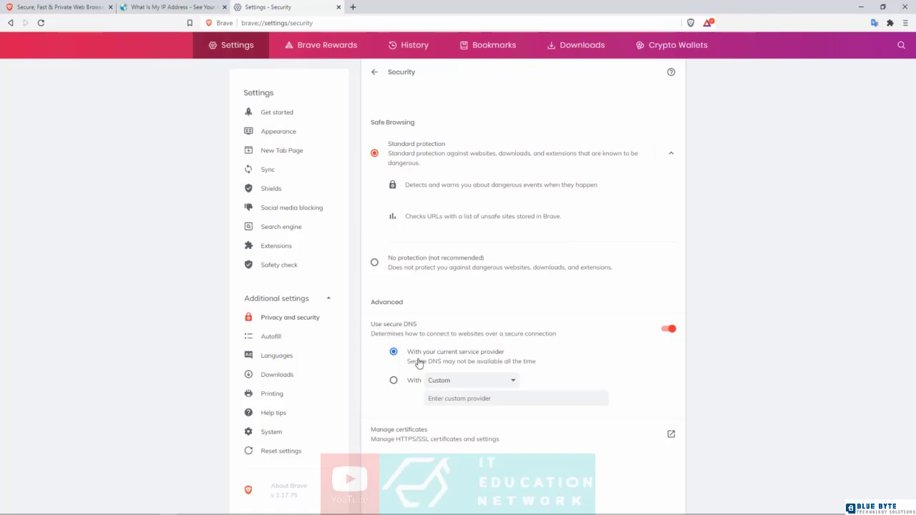
{"action": "mouse_move", "coordinate": [416, 172]}
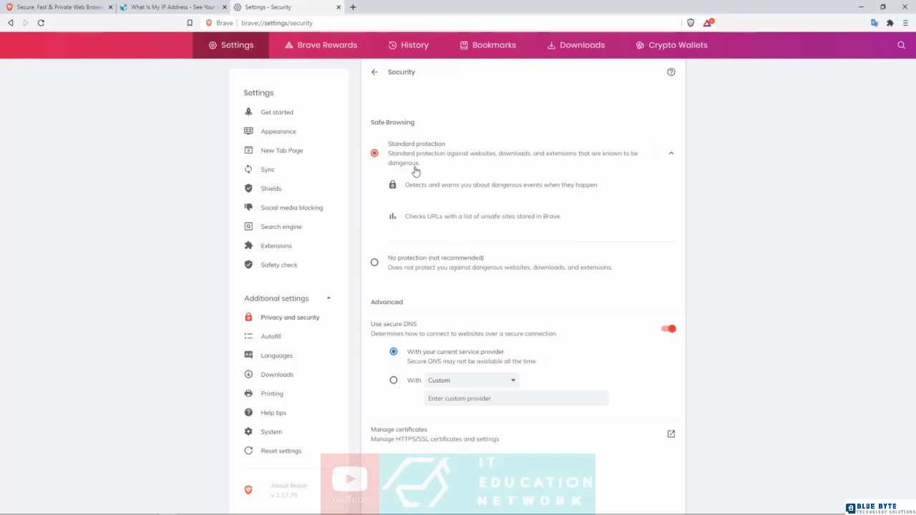
{"action": "left_click", "coordinate": [373, 72]}
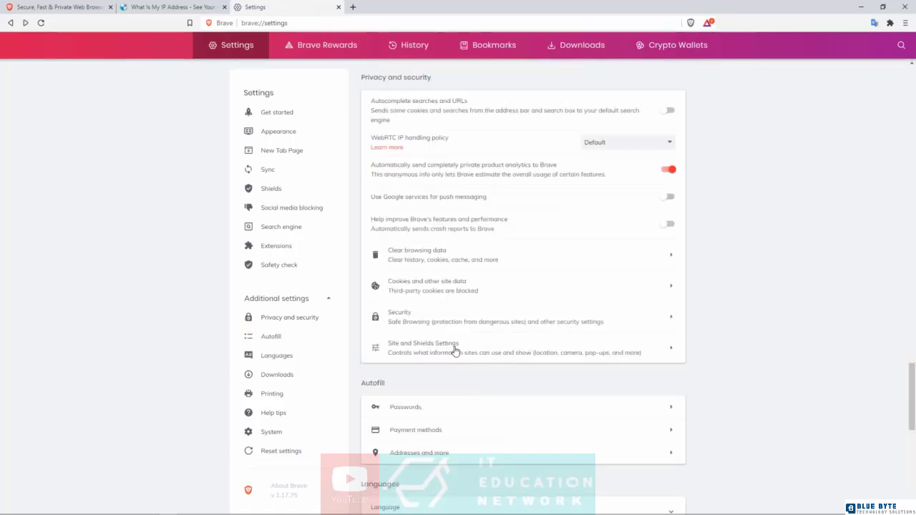
{"action": "left_click", "coordinate": [452, 347]}
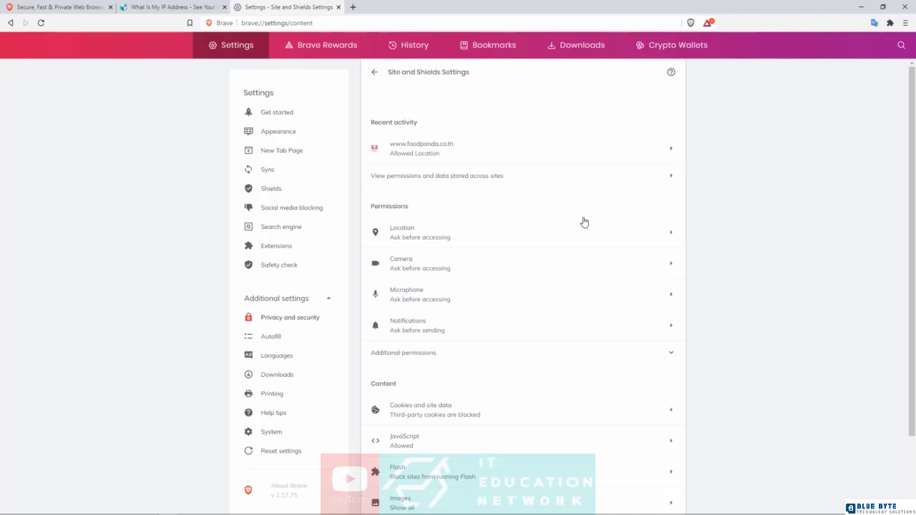
{"action": "mouse_move", "coordinate": [458, 168]}
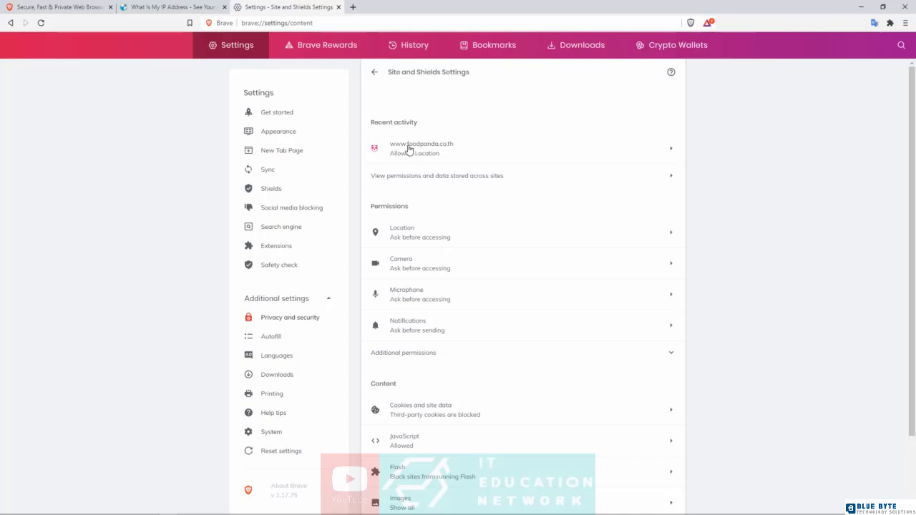
{"action": "mouse_move", "coordinate": [435, 150]}
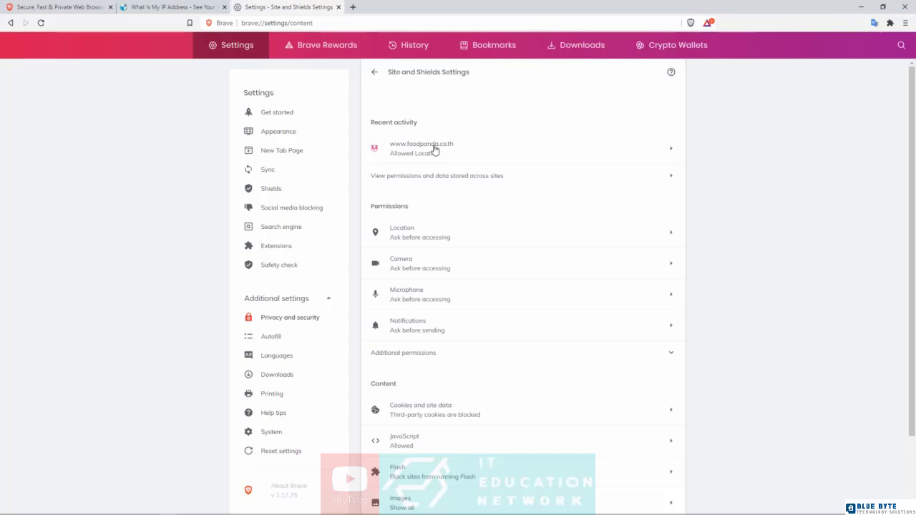
{"action": "mouse_move", "coordinate": [420, 160]}
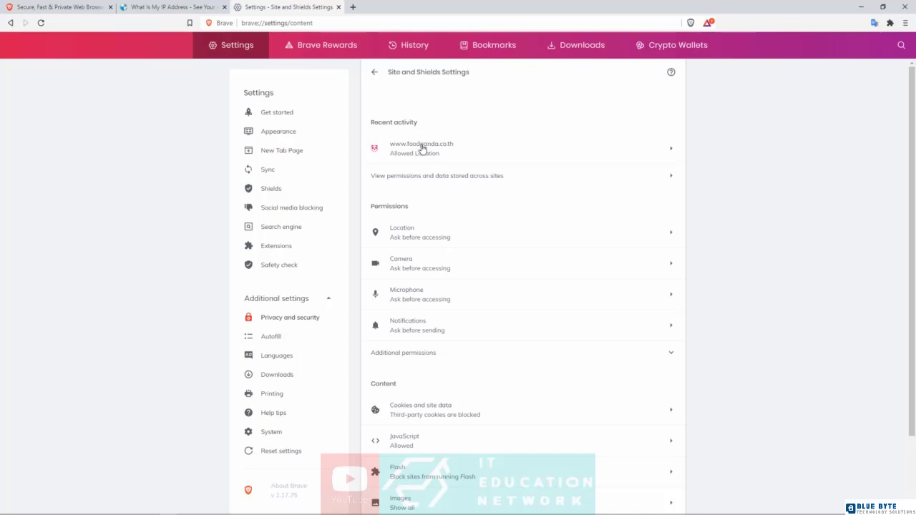
{"action": "mouse_move", "coordinate": [447, 192]}
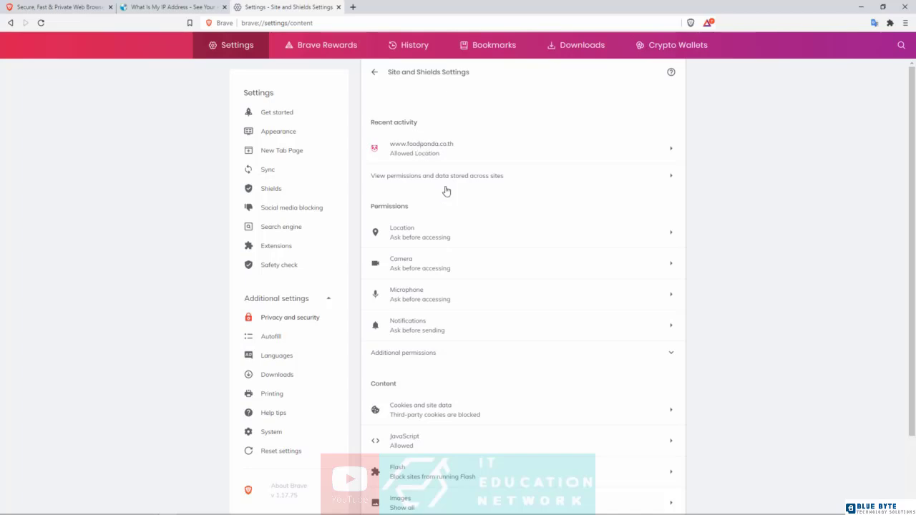
{"action": "mouse_move", "coordinate": [415, 133]}
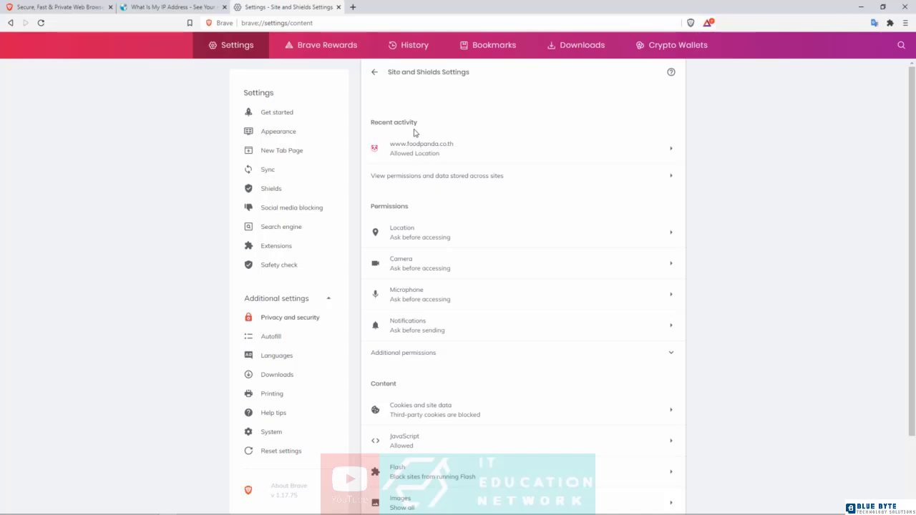
{"action": "mouse_move", "coordinate": [417, 174]}
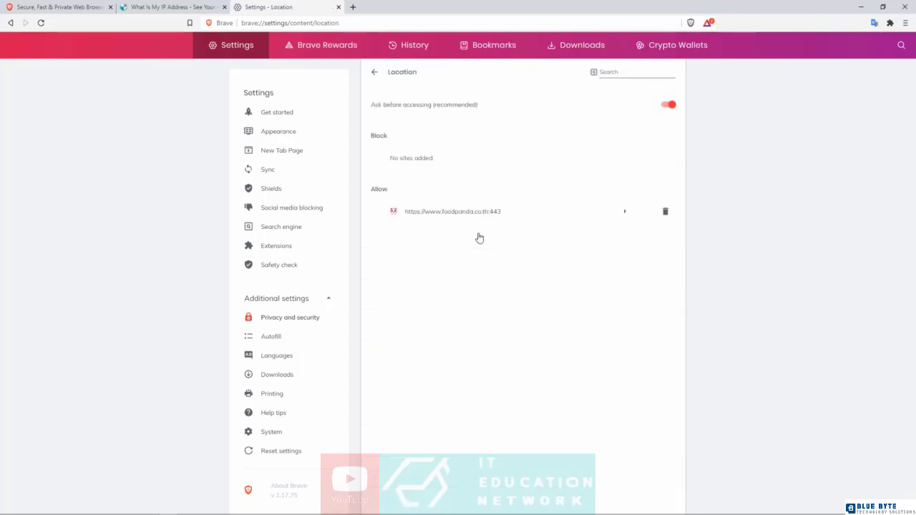
{"action": "mouse_move", "coordinate": [432, 217]}
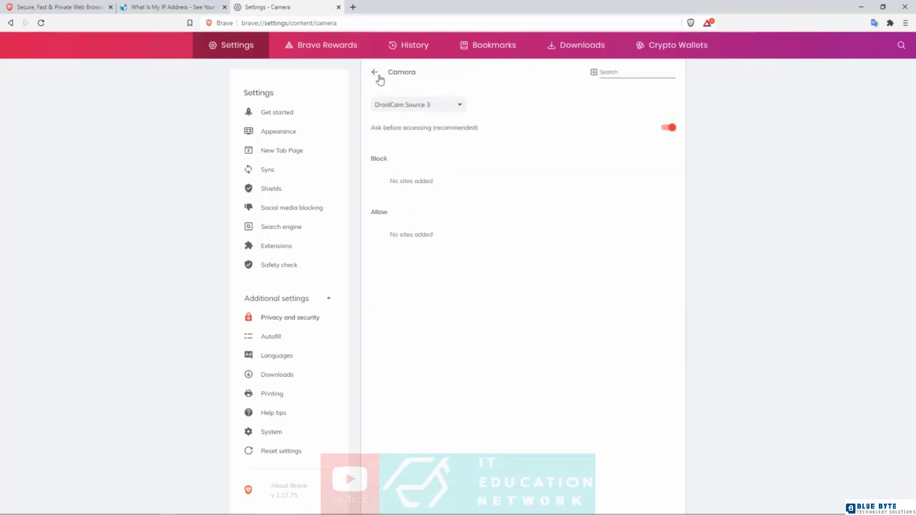
{"action": "left_click", "coordinate": [375, 71]}
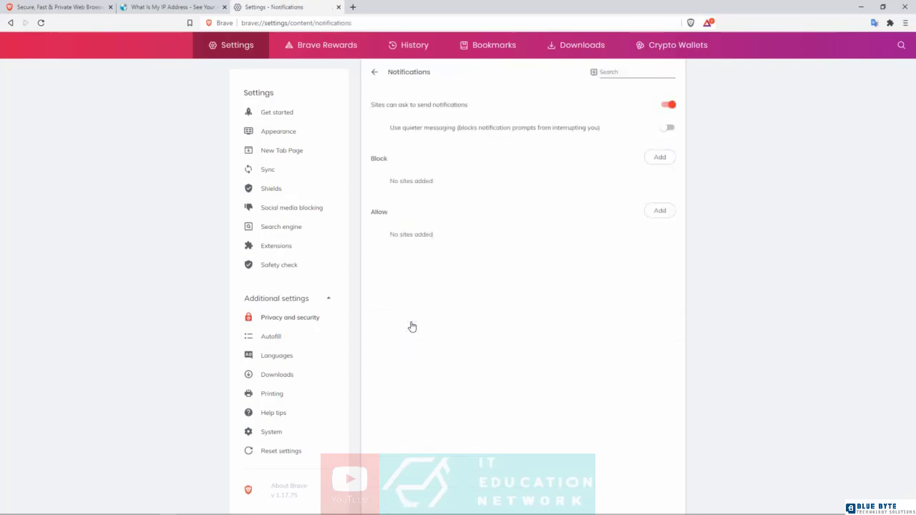
{"action": "mouse_move", "coordinate": [449, 205]}
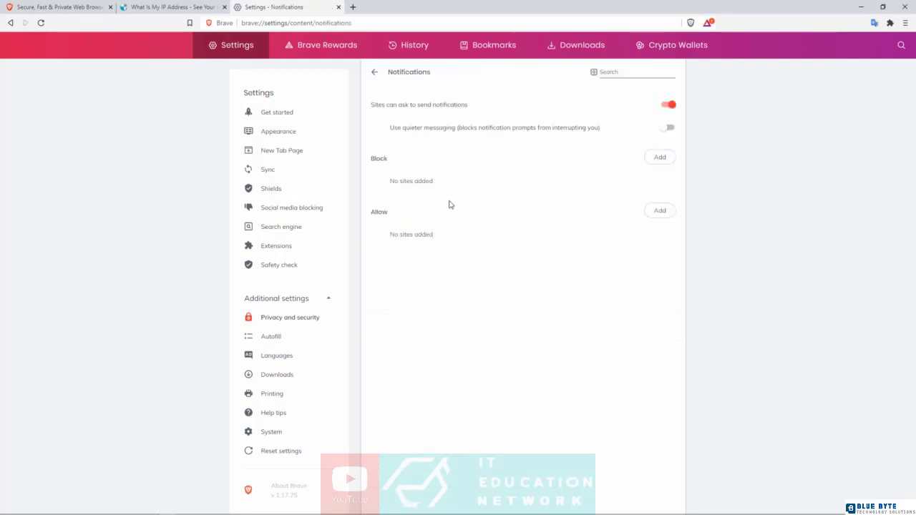
{"action": "mouse_move", "coordinate": [385, 81]}
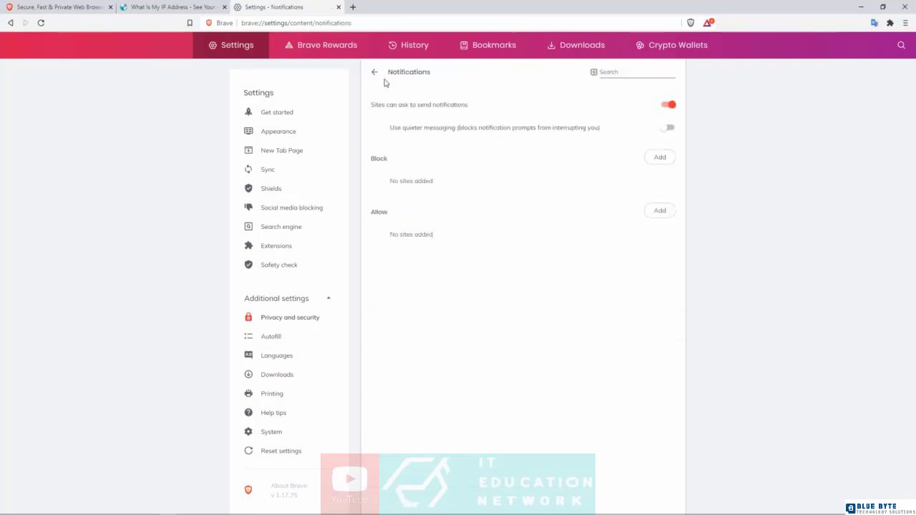
{"action": "left_click", "coordinate": [373, 71]}
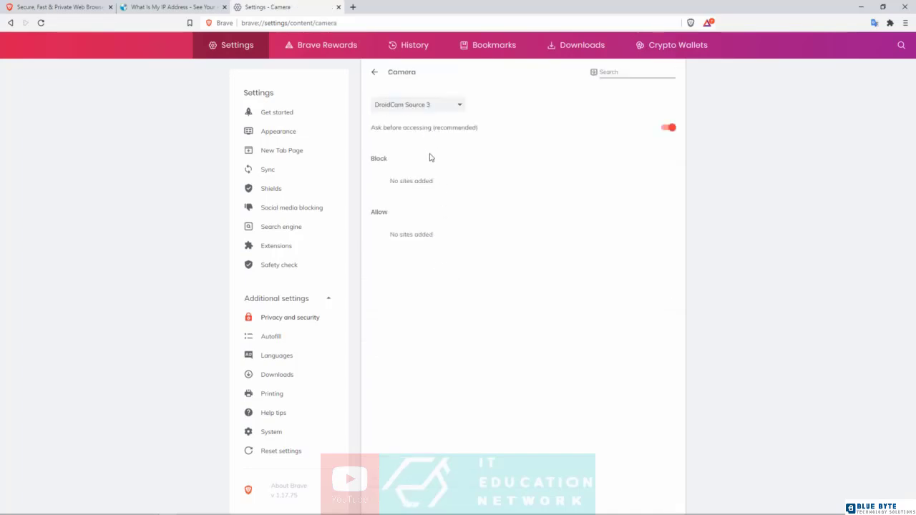
{"action": "mouse_move", "coordinate": [303, 83]}
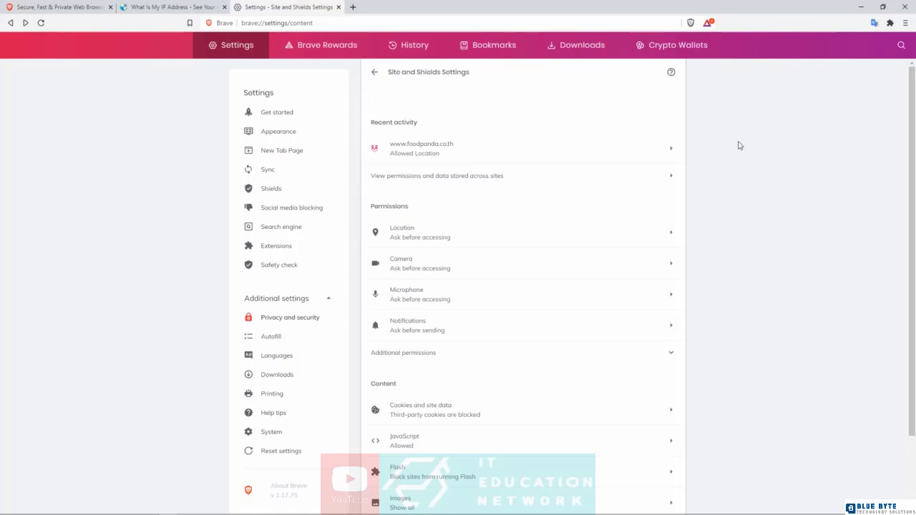
{"action": "scroll", "scroll_direction": "down", "scroll_amount": 3}
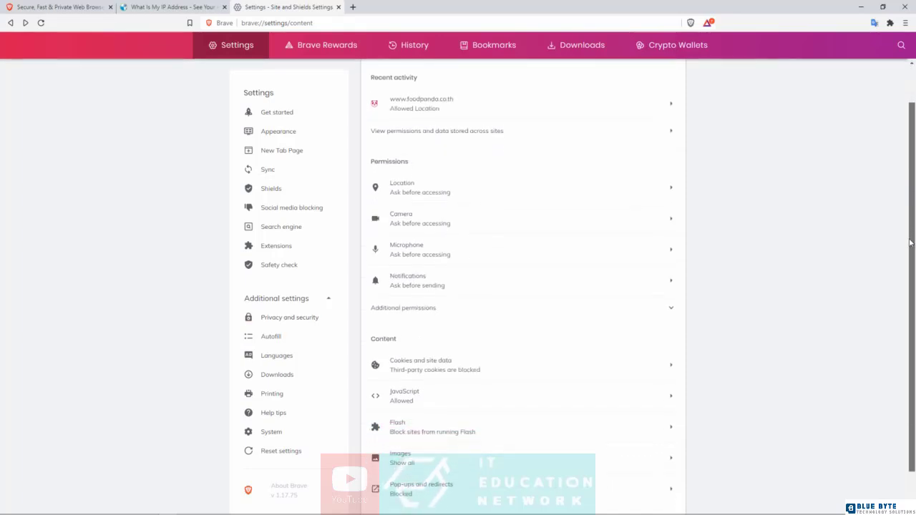
{"action": "scroll", "scroll_direction": "down", "scroll_amount": 3}
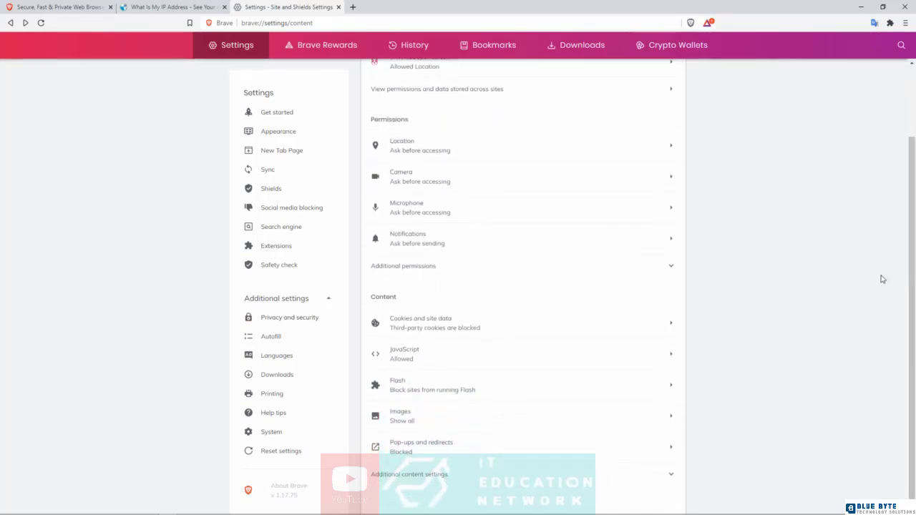
{"action": "mouse_move", "coordinate": [432, 451]}
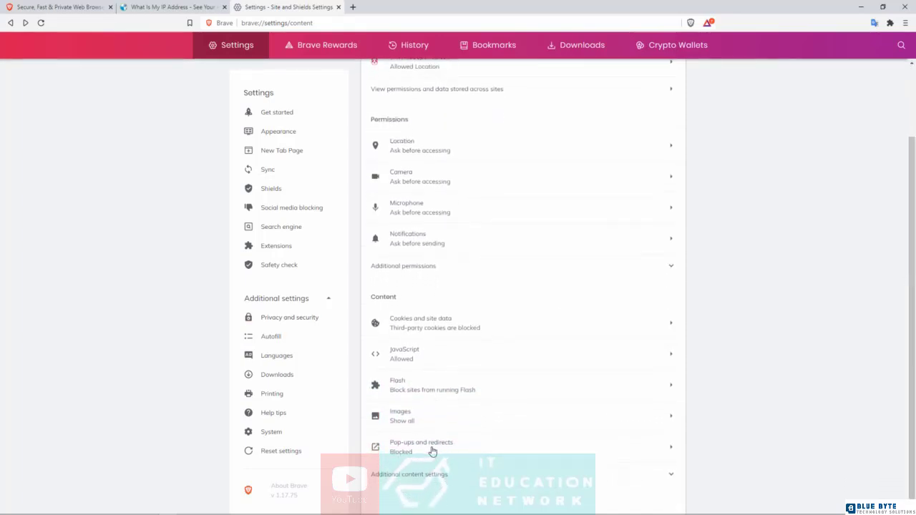
{"action": "mouse_move", "coordinate": [400, 461]}
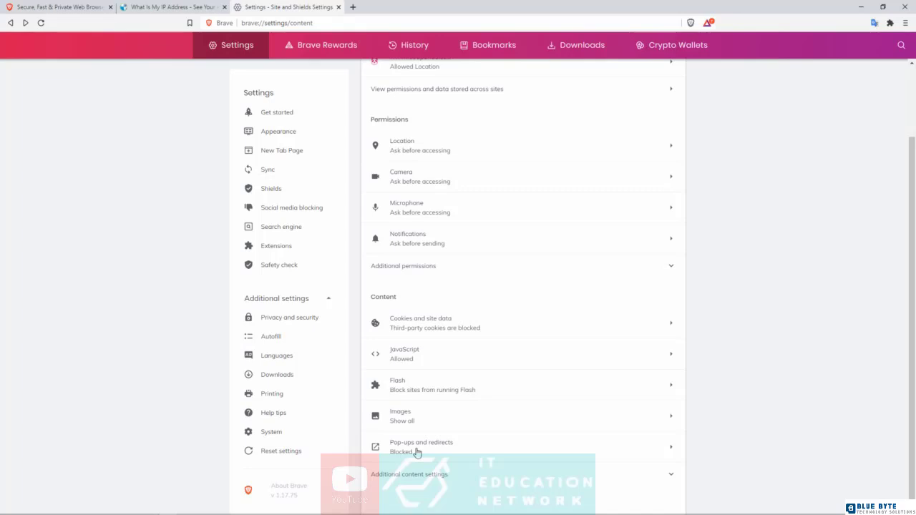
{"action": "mouse_move", "coordinate": [386, 408]}
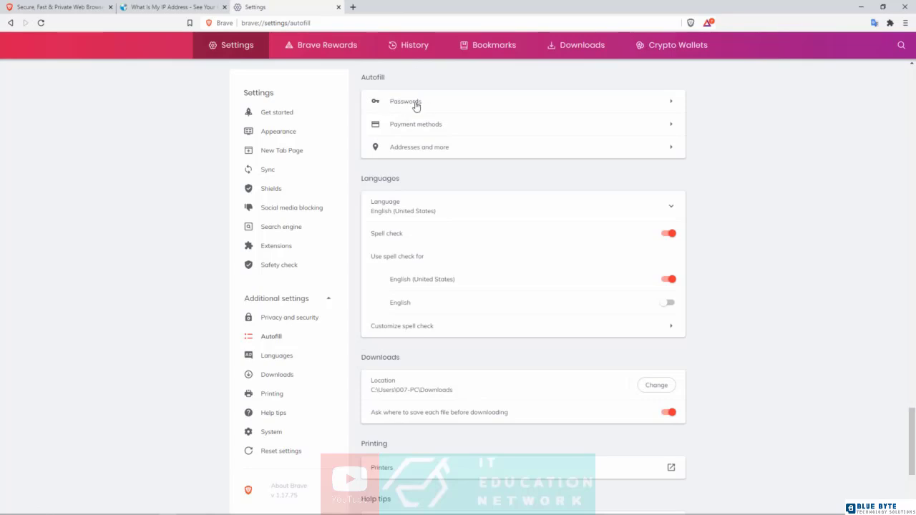
Open the Passwords page from the Autofill settings
{"action": "left_click", "coordinate": [405, 100]}
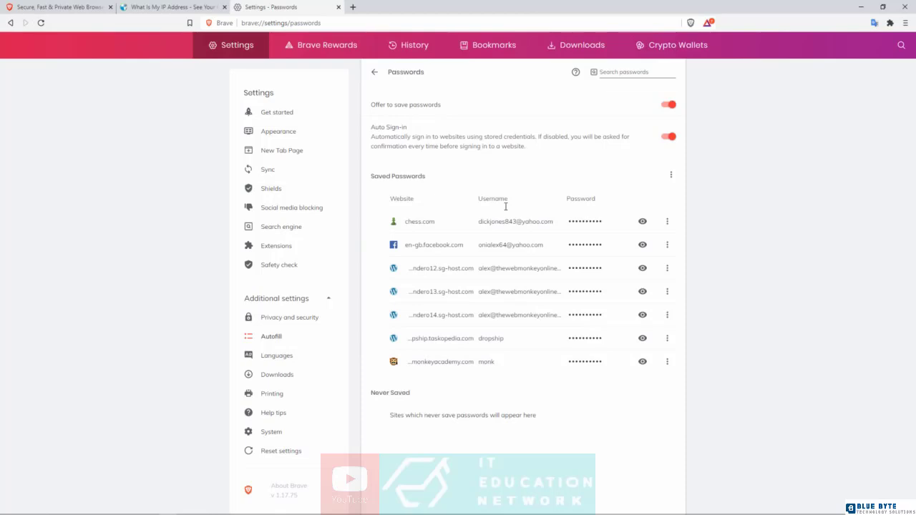
{"action": "mouse_move", "coordinate": [452, 140]}
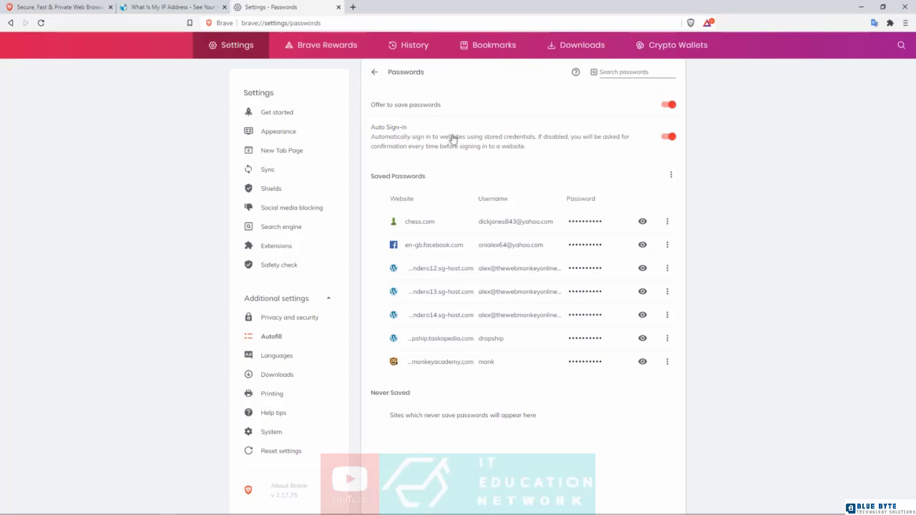
{"action": "mouse_move", "coordinate": [424, 273]}
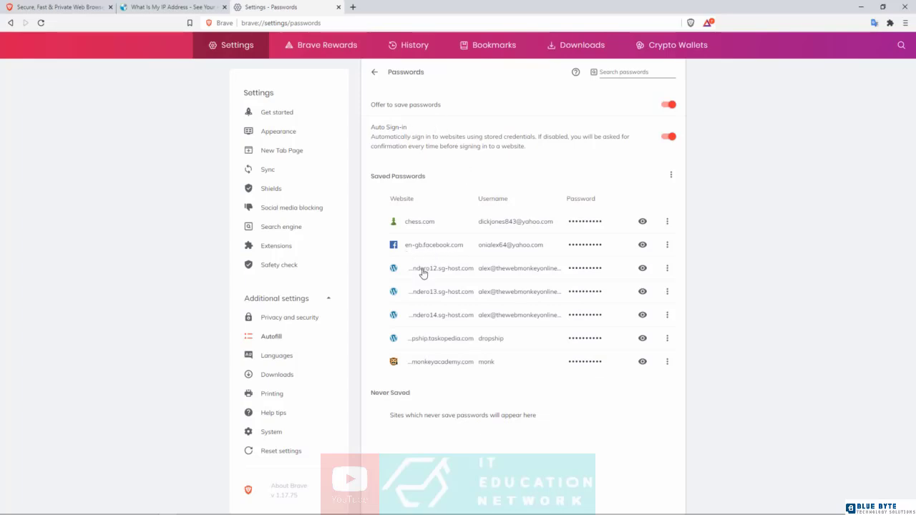
{"action": "mouse_move", "coordinate": [424, 220]}
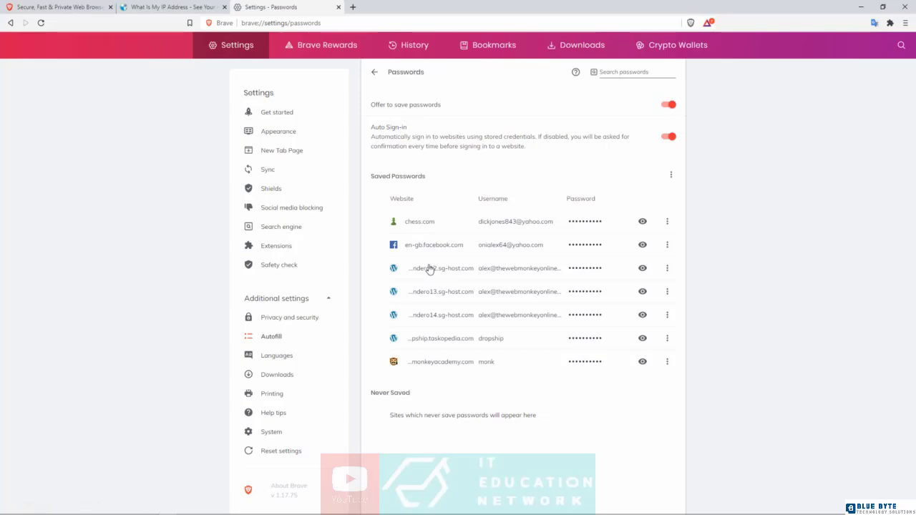
{"action": "mouse_move", "coordinate": [470, 287]}
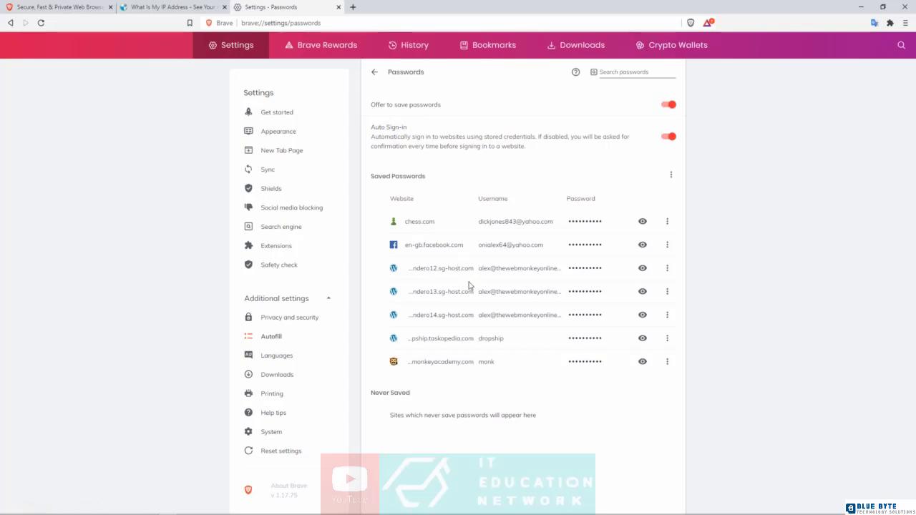
{"action": "mouse_move", "coordinate": [489, 252]}
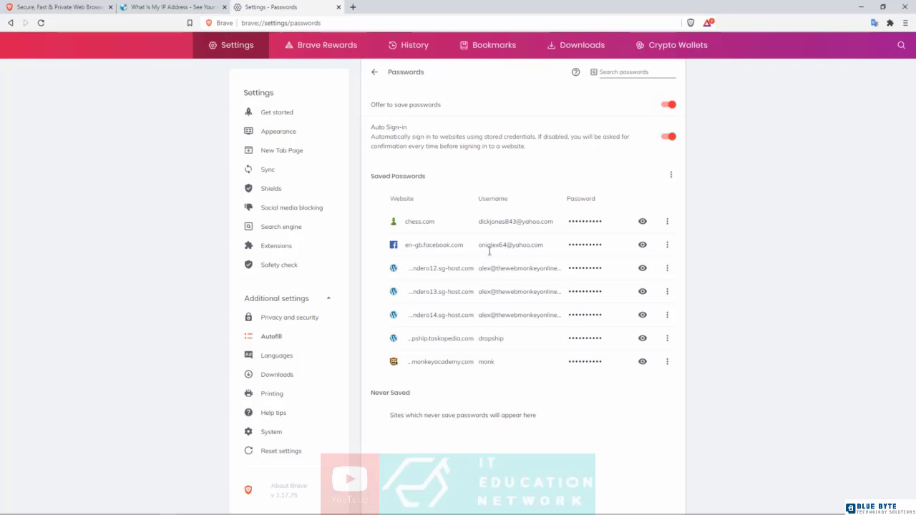
{"action": "mouse_move", "coordinate": [629, 265]}
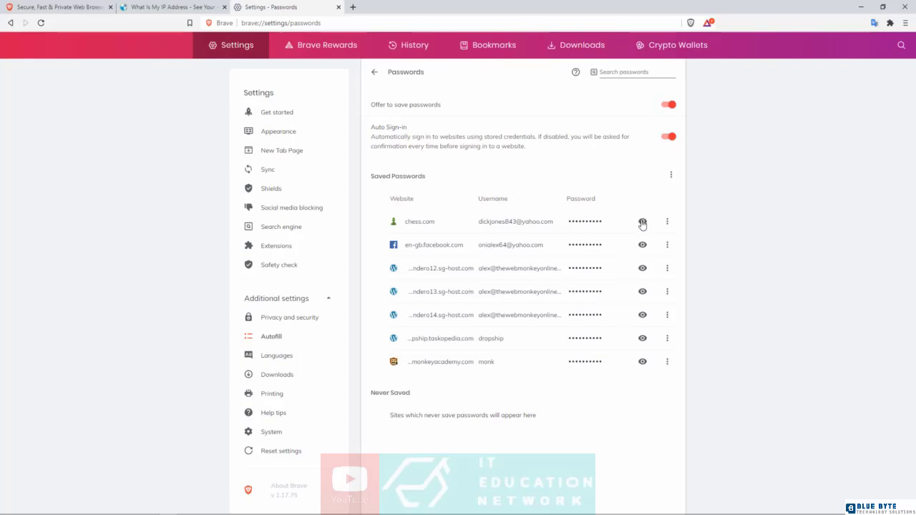
{"action": "mouse_move", "coordinate": [642, 222]}
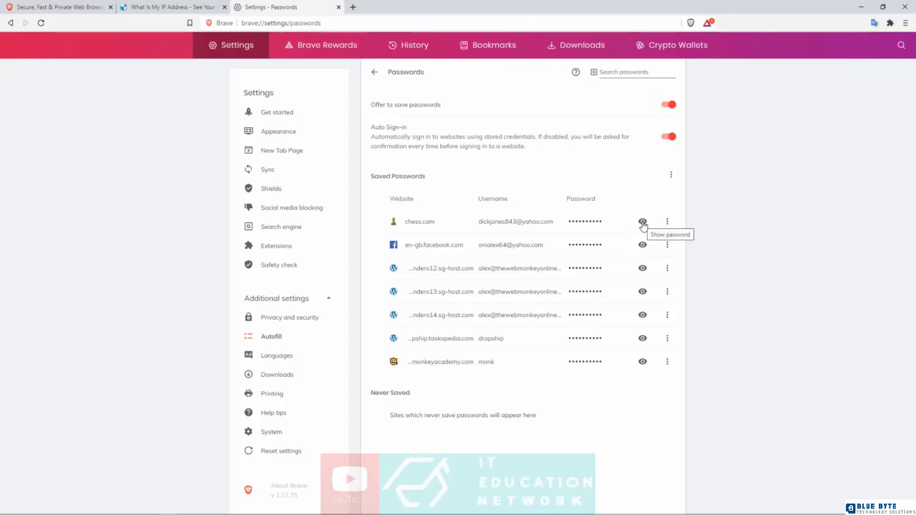
{"action": "mouse_move", "coordinate": [492, 235]}
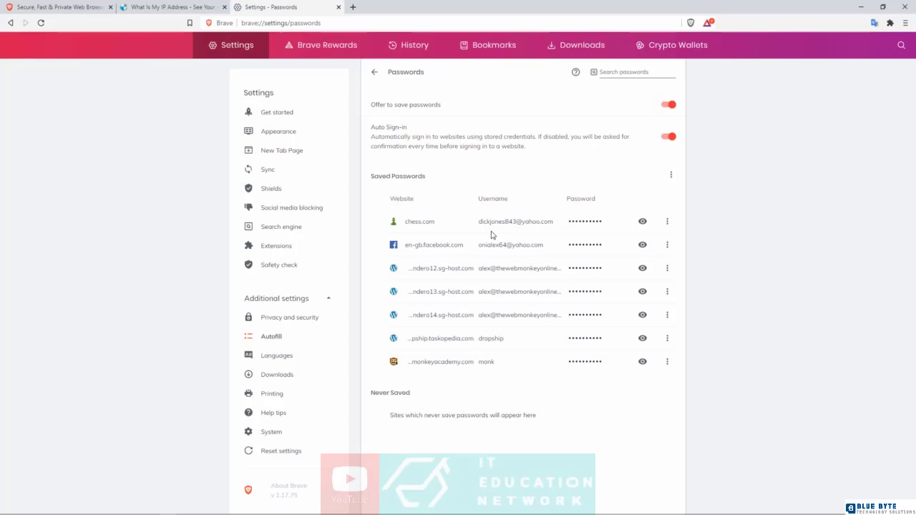
{"action": "mouse_move", "coordinate": [266, 81]}
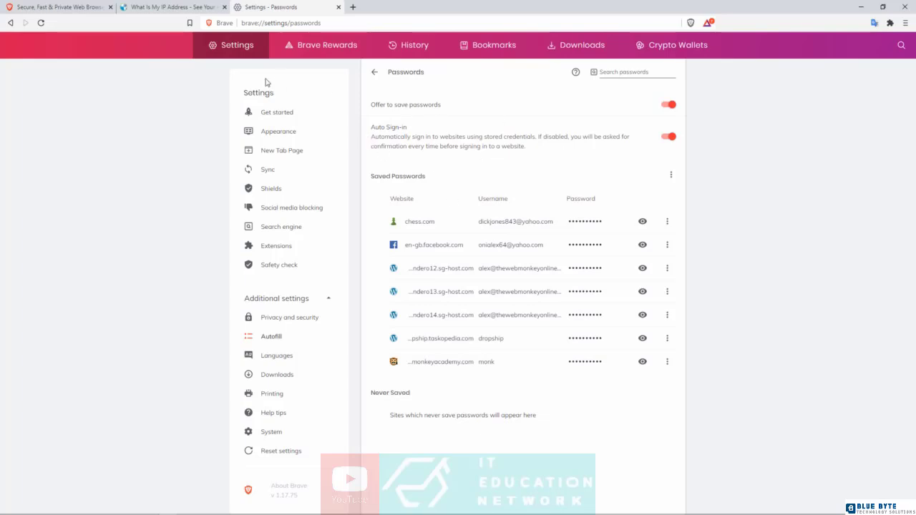